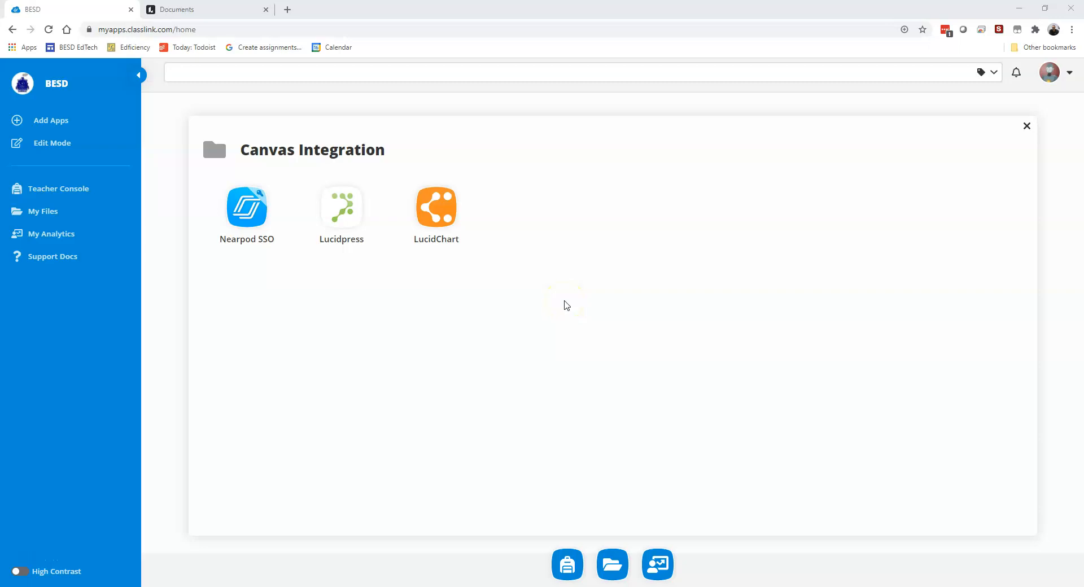
# - Launch Lucidchart, open the Ancient World History folder under Subjects, and choose + New
pyautogui.click(569, 295)
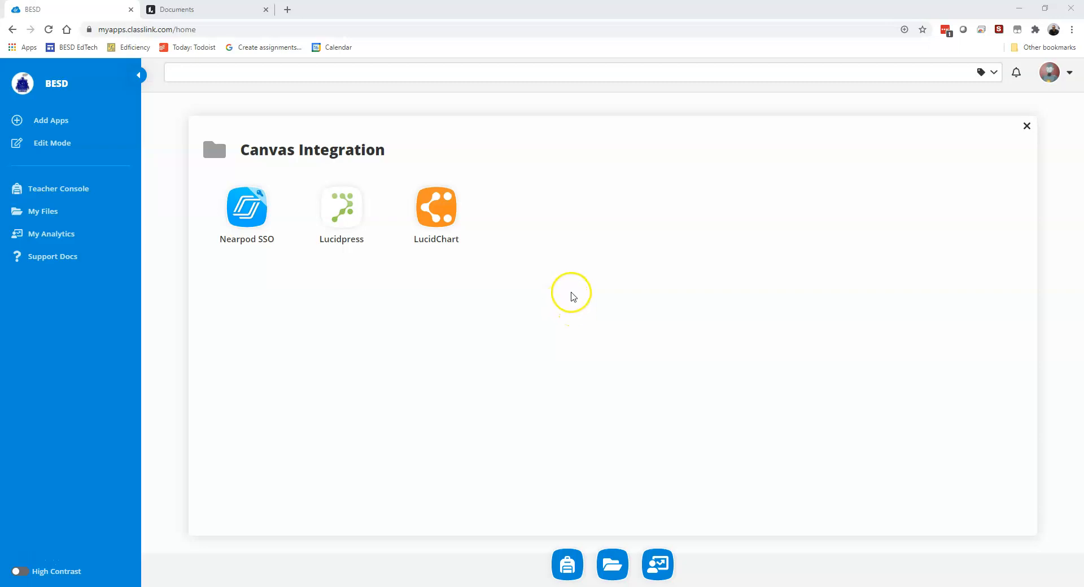
pyautogui.moveTo(536, 238)
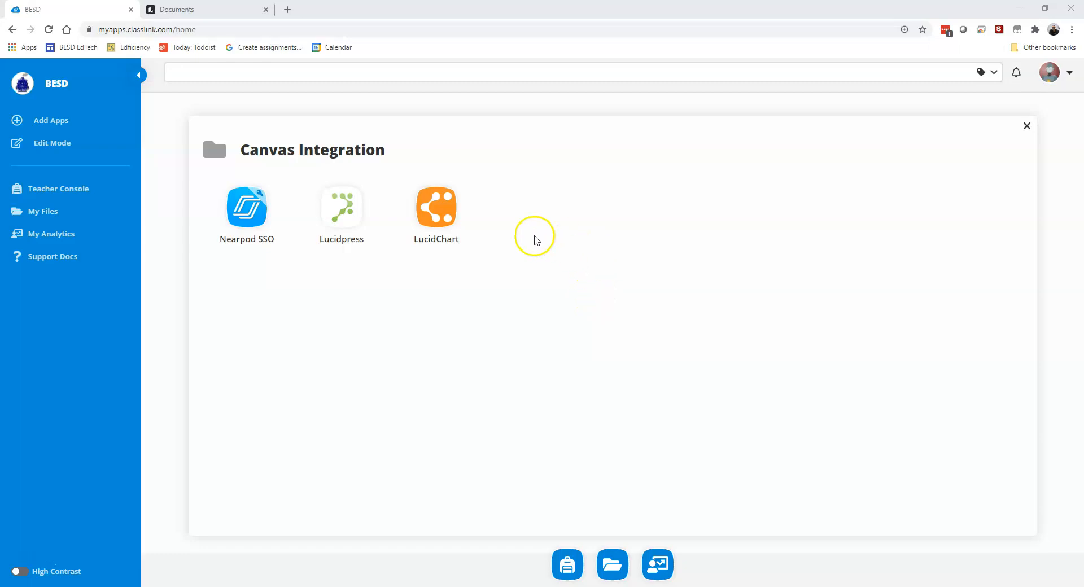
pyautogui.moveTo(134, 151)
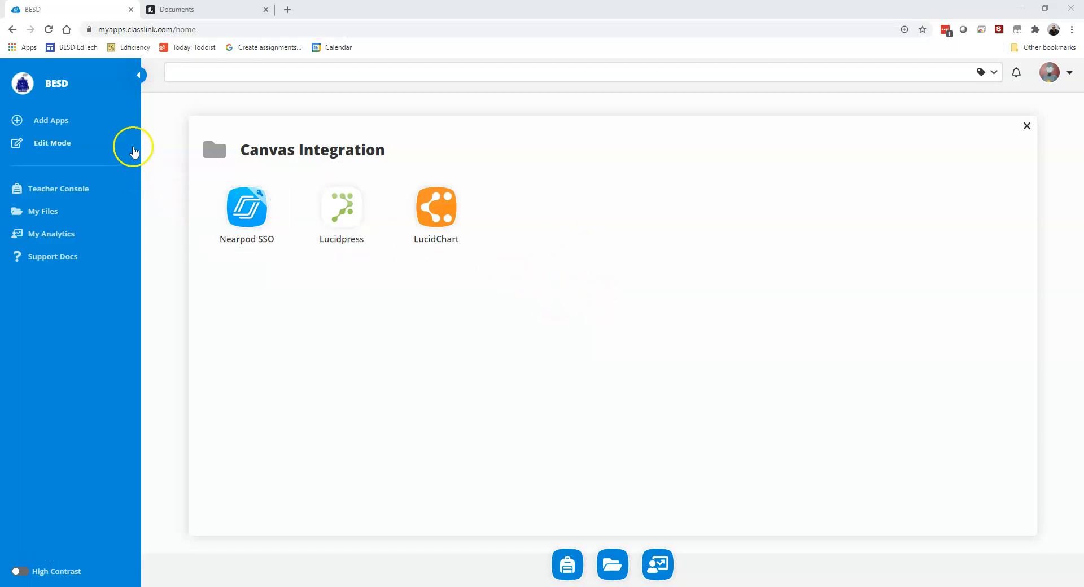
pyautogui.moveTo(517, 323)
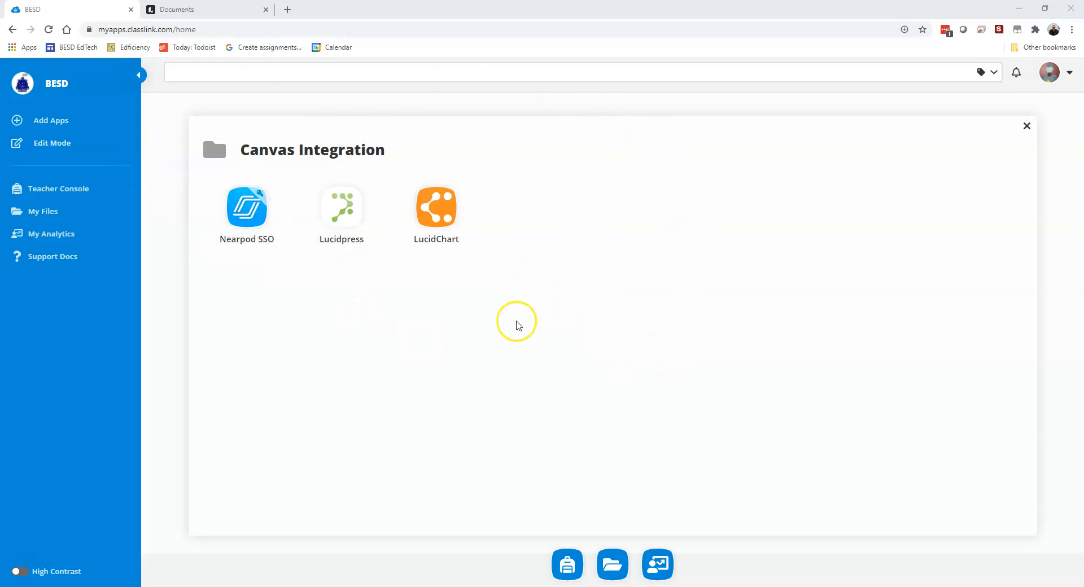
pyautogui.moveTo(286, 145)
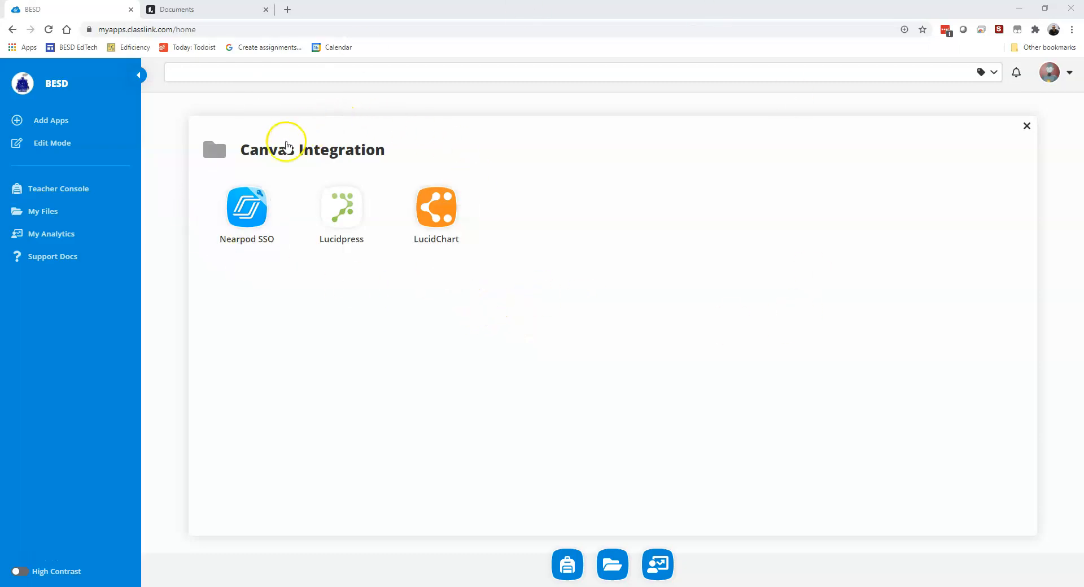
pyautogui.moveTo(546, 261)
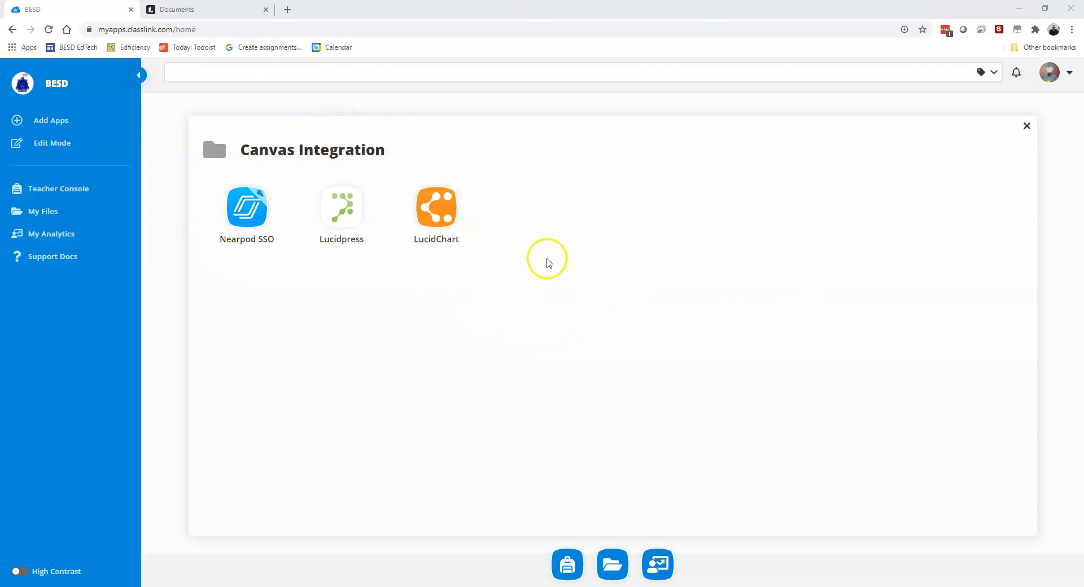
pyautogui.moveTo(341, 207)
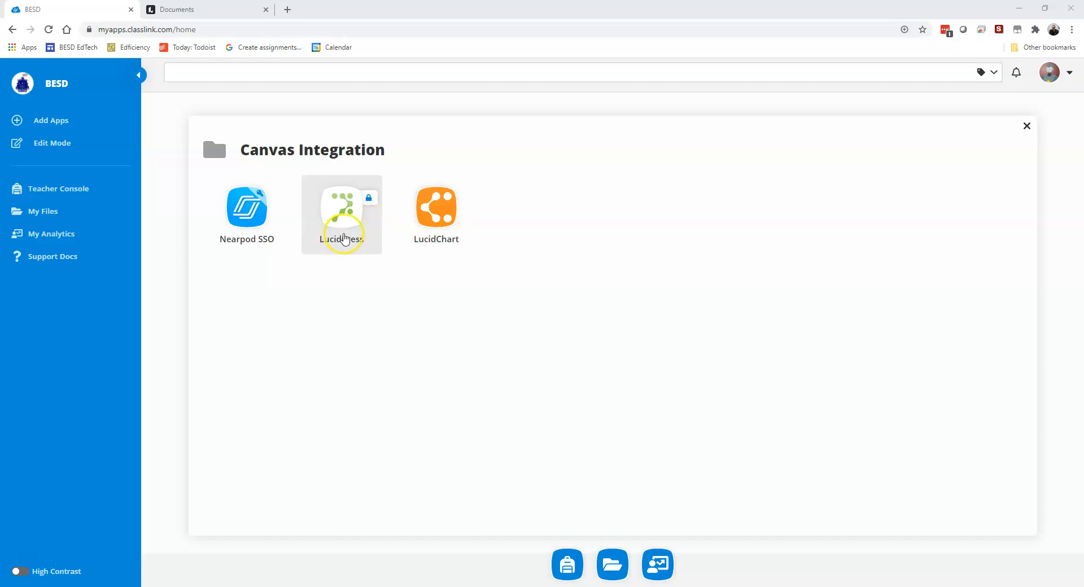
pyautogui.moveTo(435, 207)
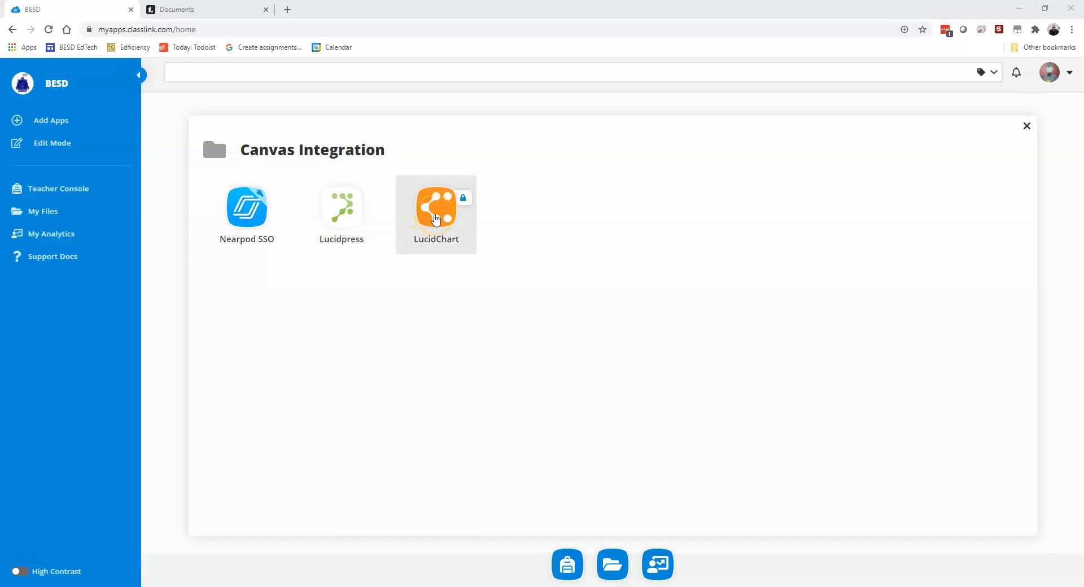
pyautogui.click(436, 206)
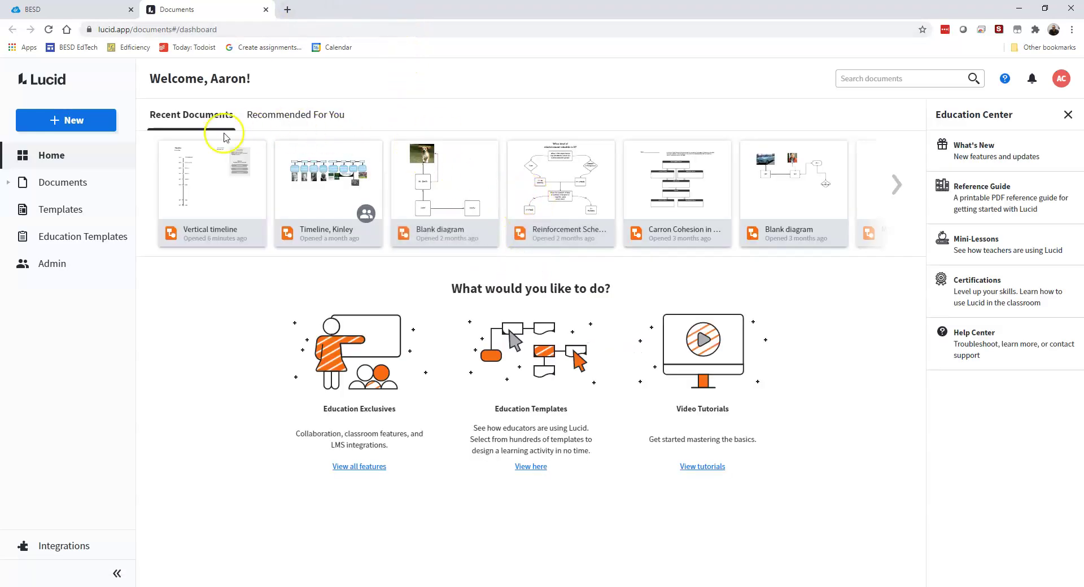
pyautogui.click(62, 181)
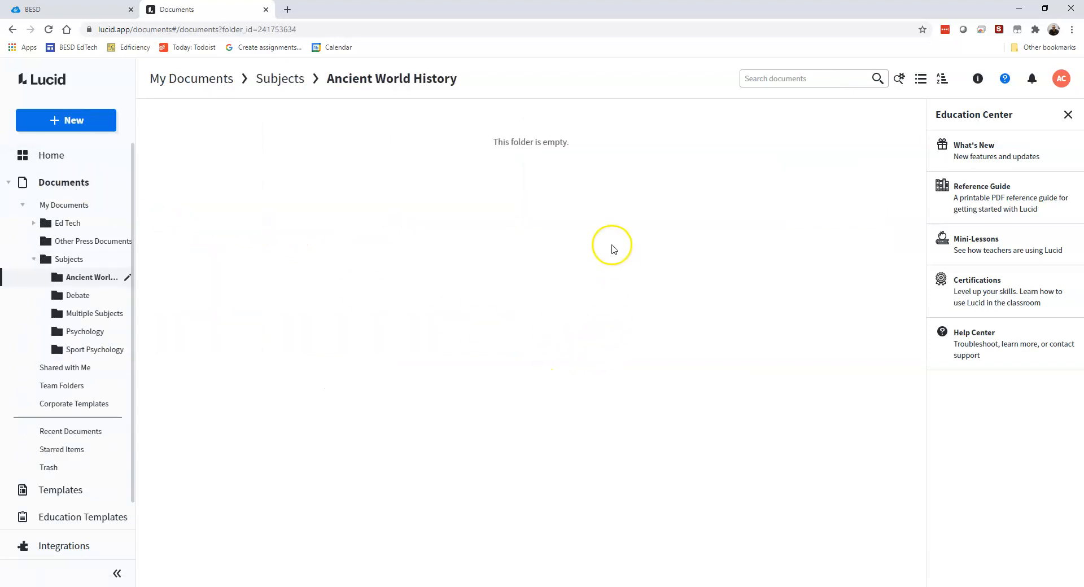
pyautogui.moveTo(434, 247)
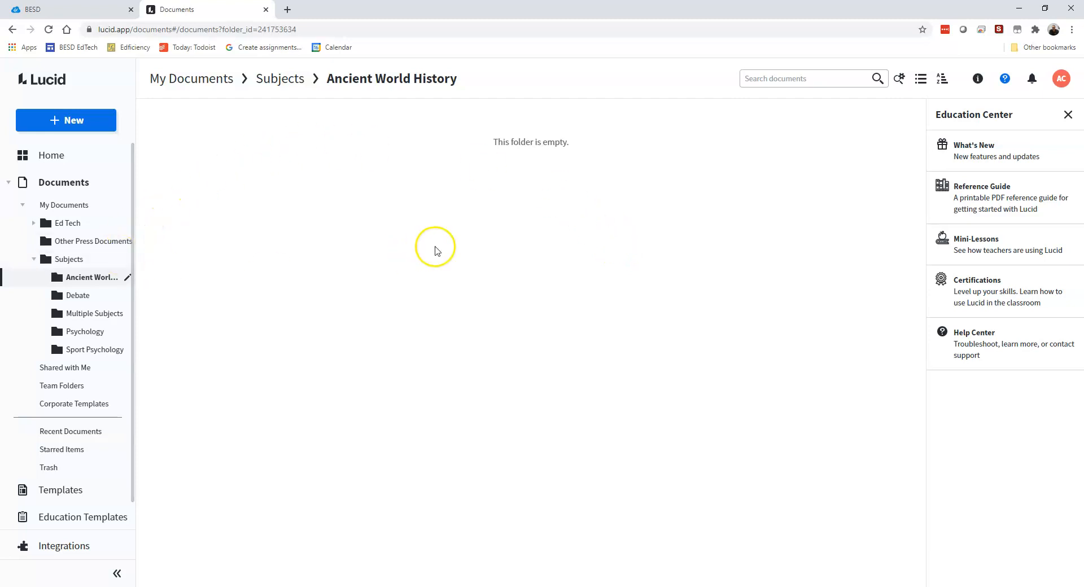
pyautogui.click(65, 120)
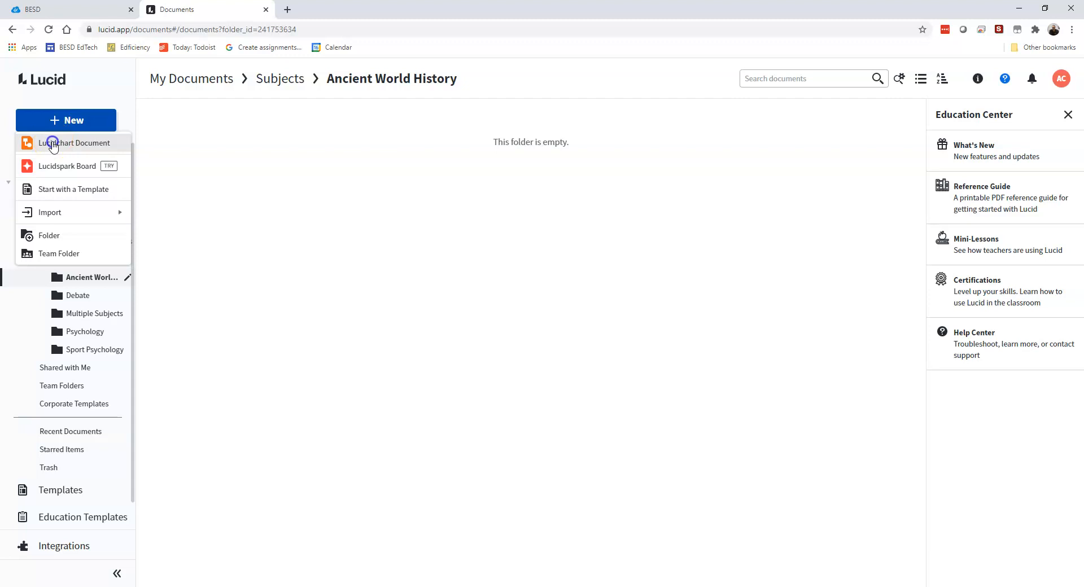
# - Create a blank Lucidchart document and title it 'Timeline - American Revolution'
pyautogui.click(75, 142)
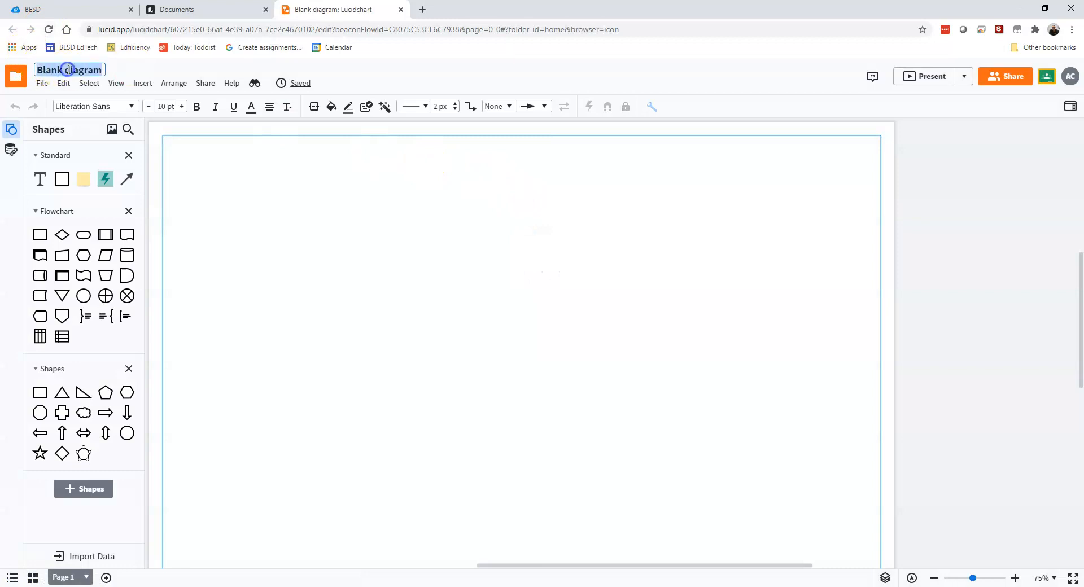
pyautogui.write('Tim')
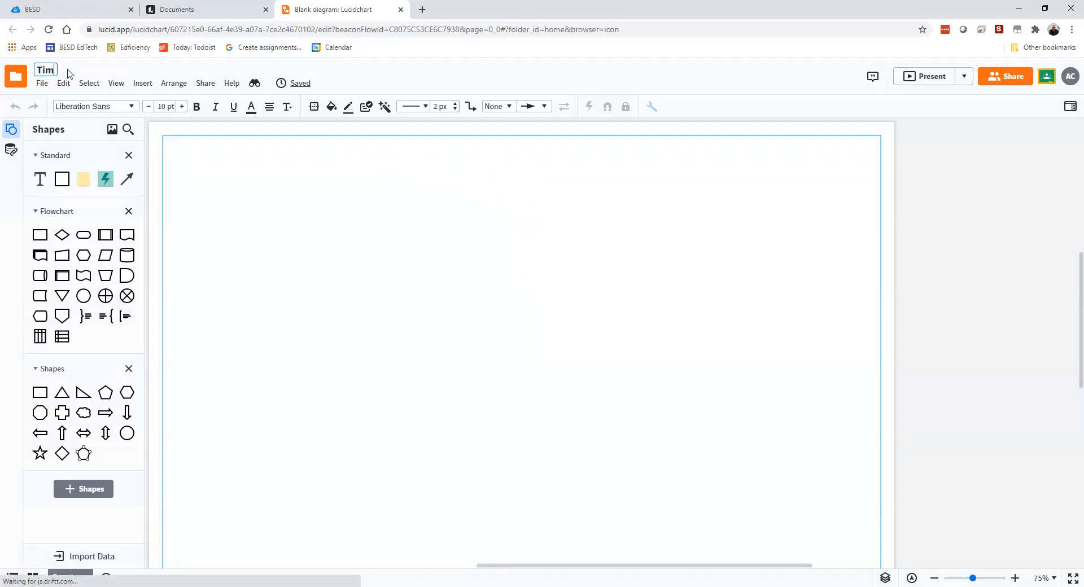
pyautogui.write('eline - End of the Repub')
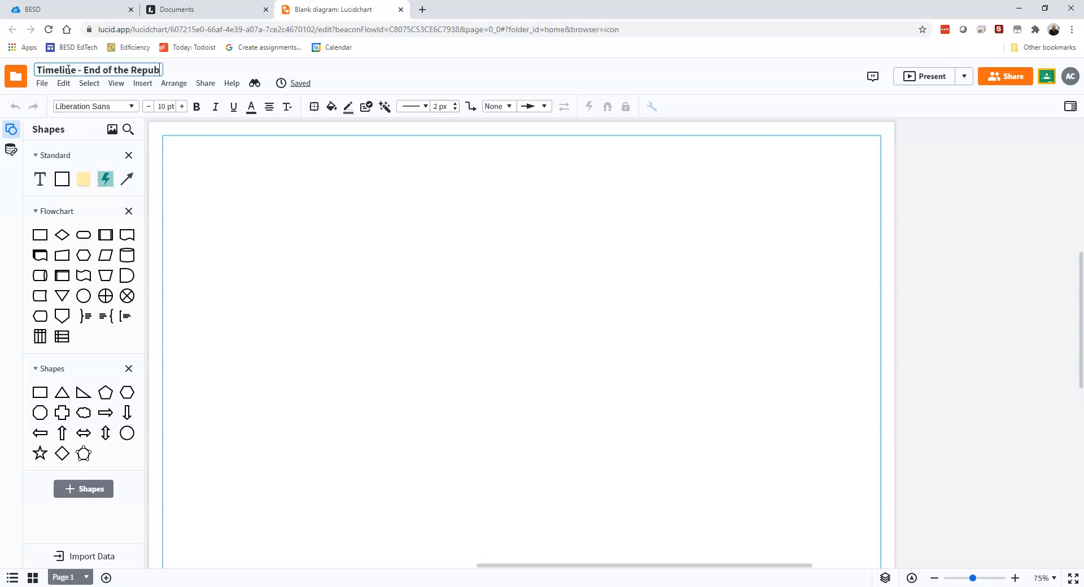
pyautogui.press('backspace')
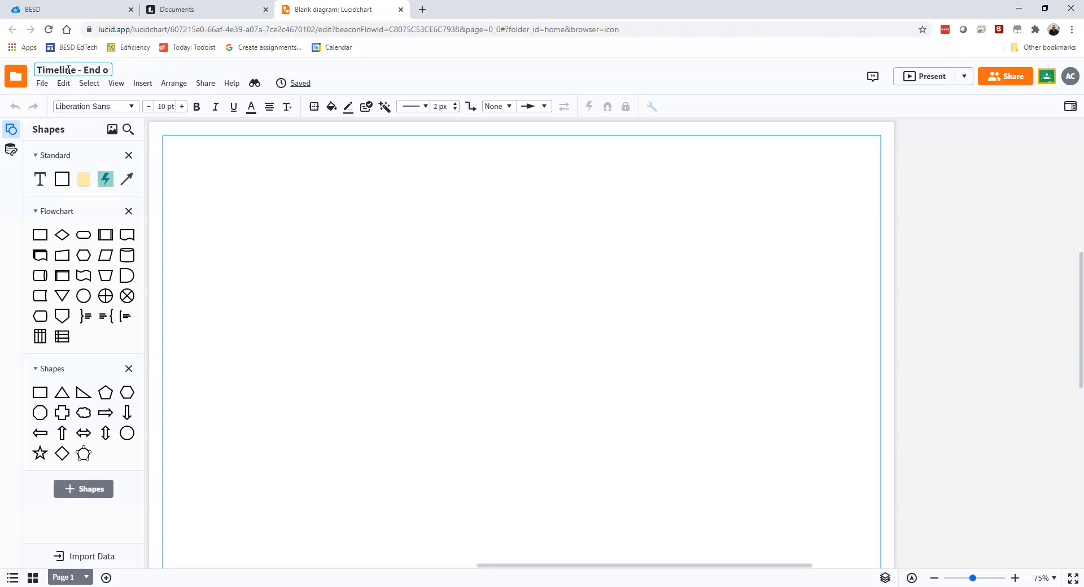
pyautogui.press('Backspace')
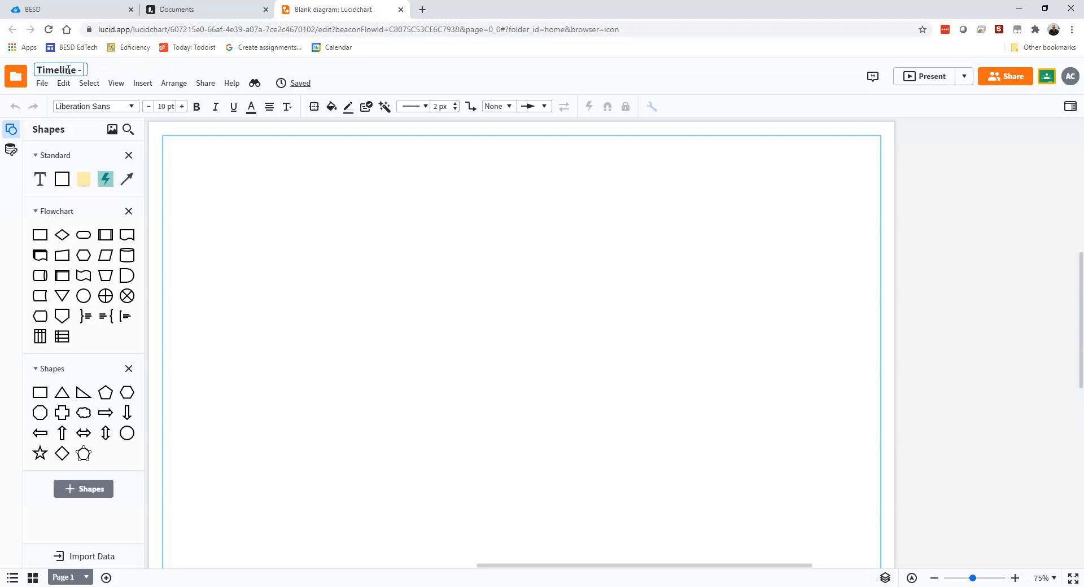
pyautogui.write('Mongol')
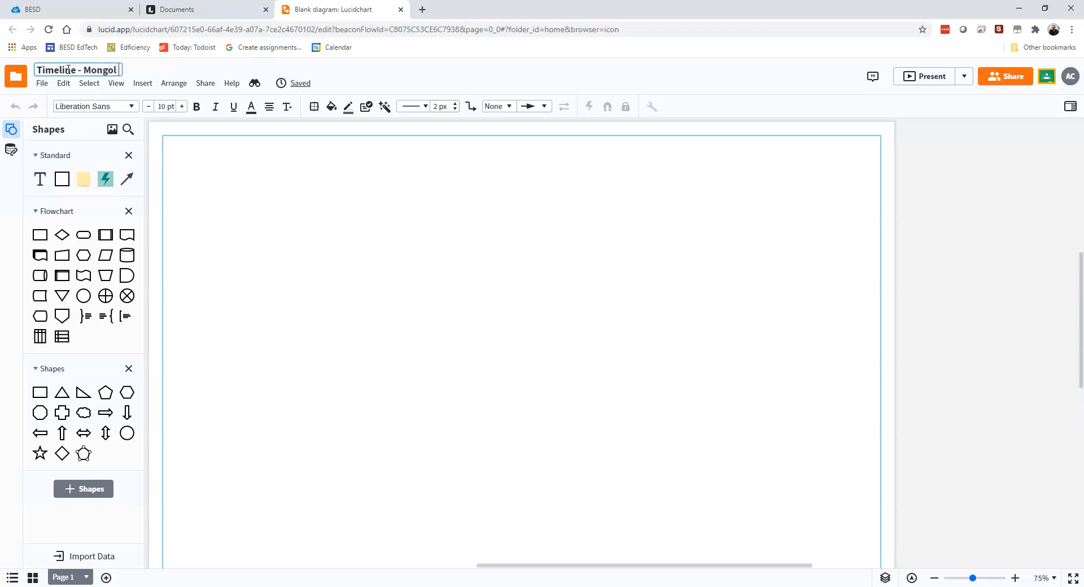
pyautogui.write('Inv')
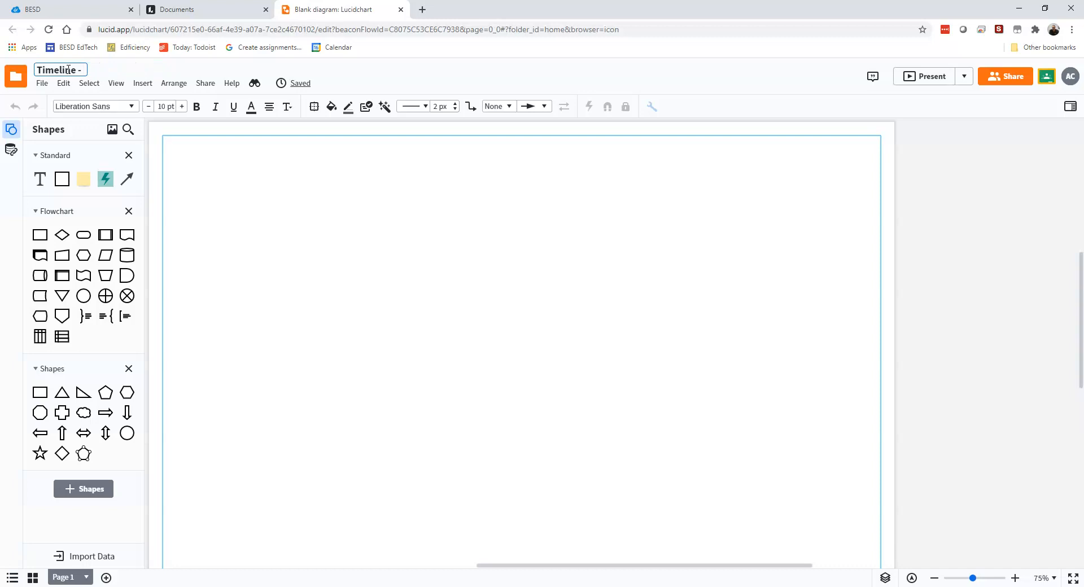
pyautogui.write('E')
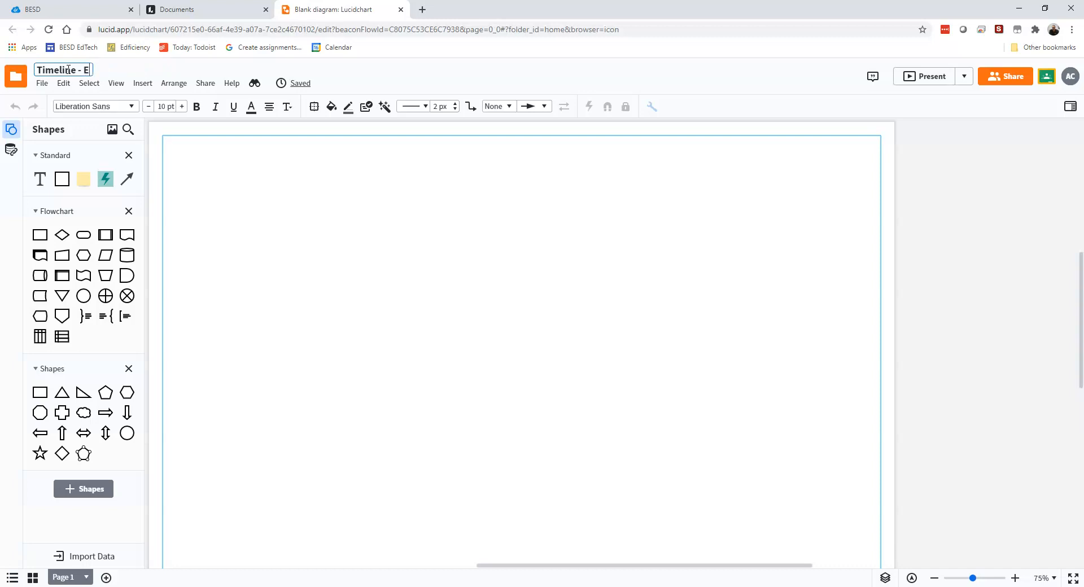
pyautogui.write('nglish Civil Wa')
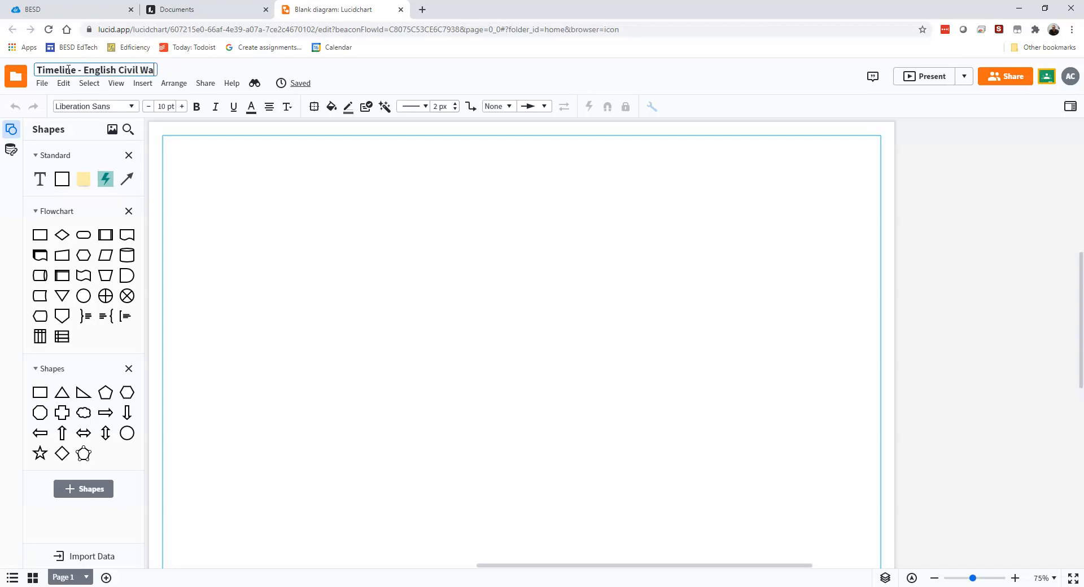
pyautogui.click(266, 216)
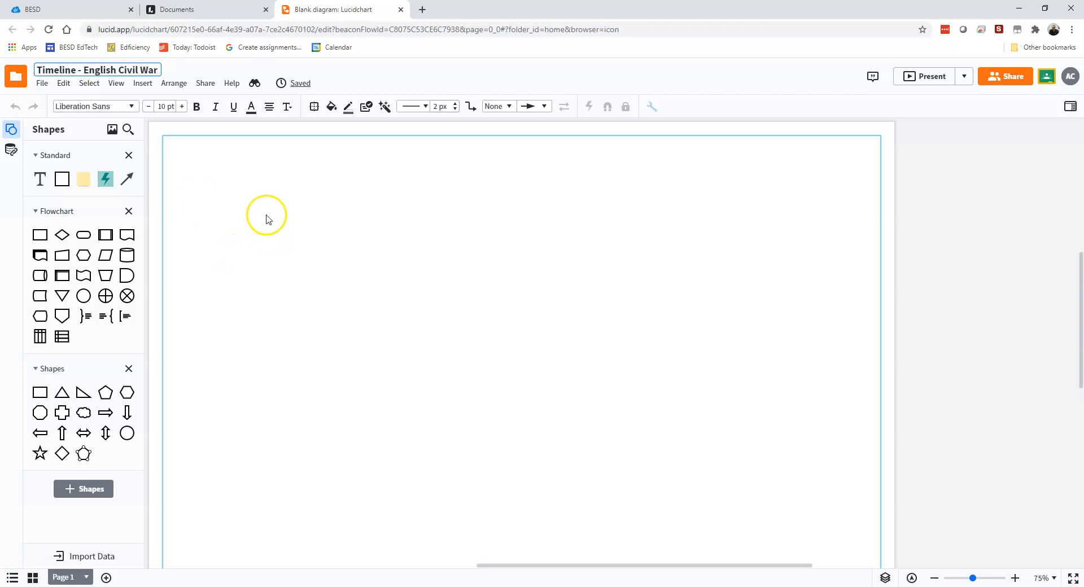
pyautogui.moveTo(257, 188)
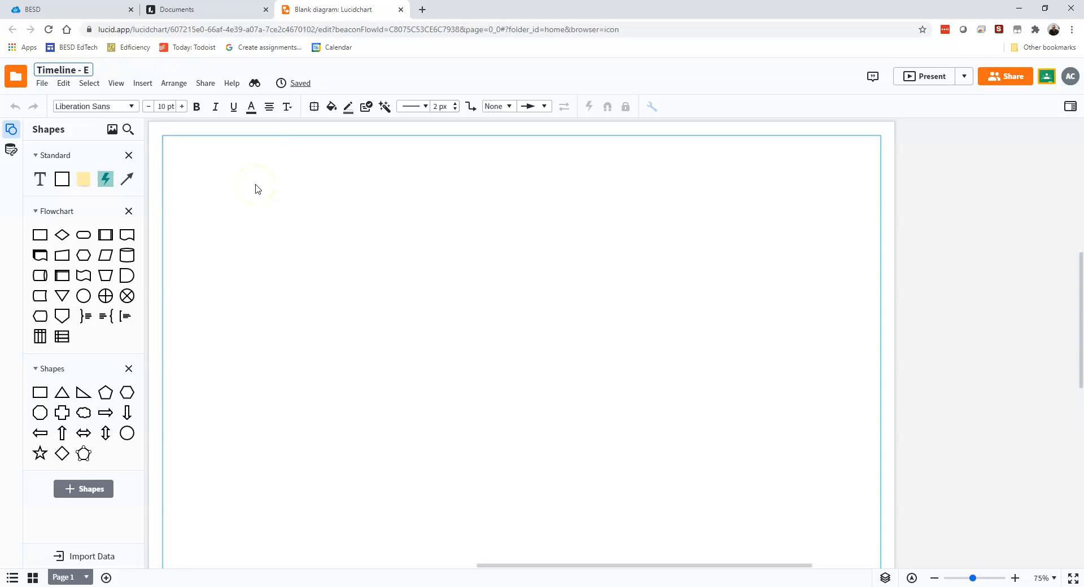
pyautogui.write('American Revoluti...')
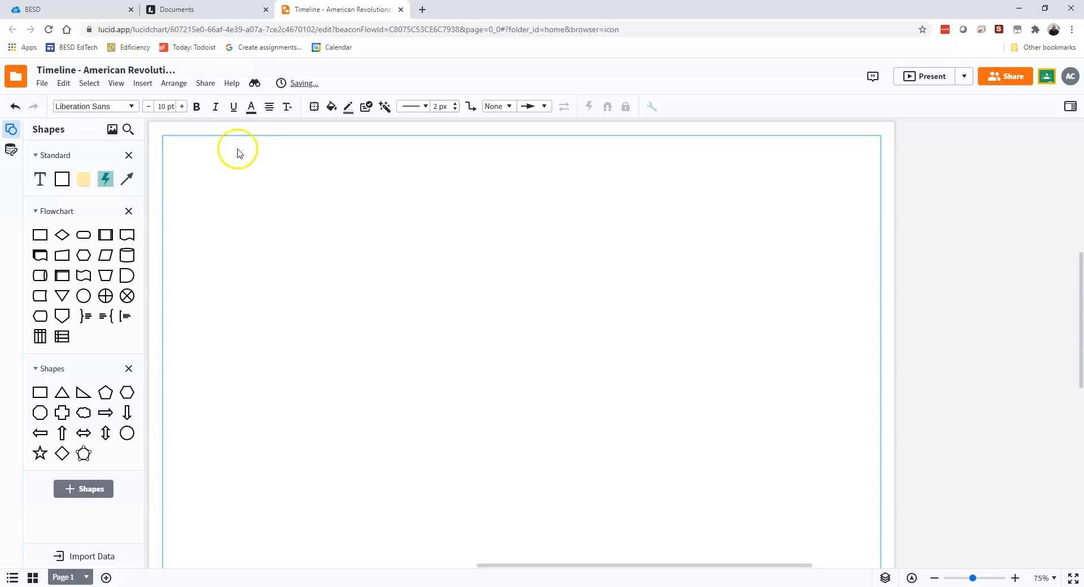
pyautogui.moveTo(275, 216)
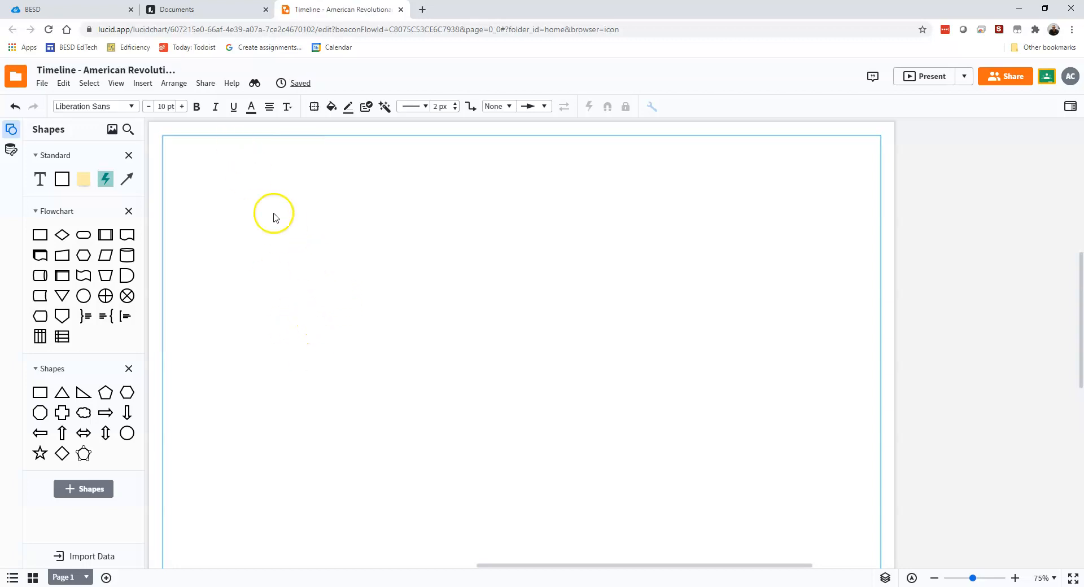
pyautogui.moveTo(462, 440)
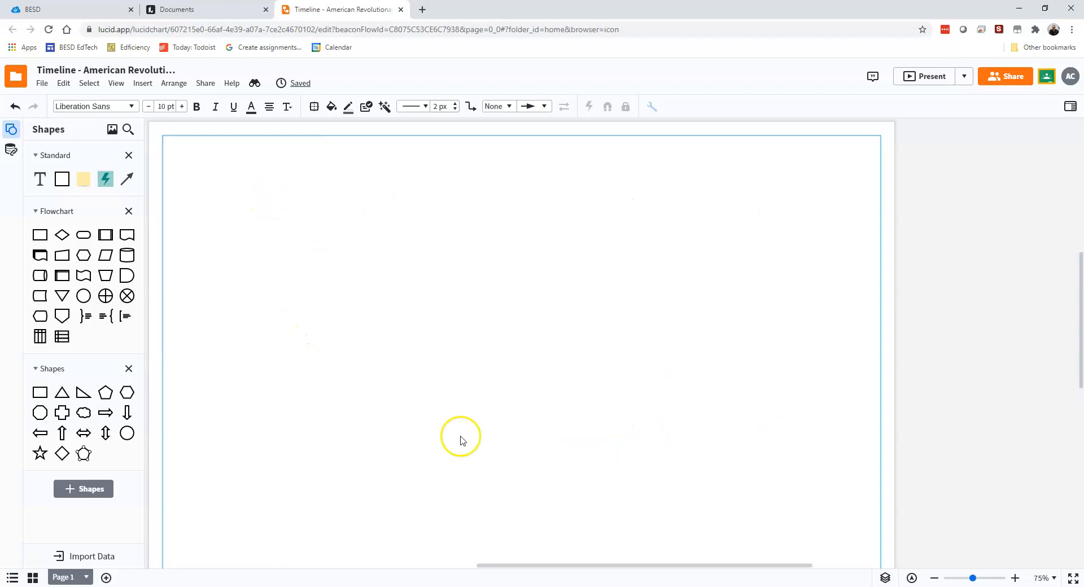
pyautogui.moveTo(48, 228)
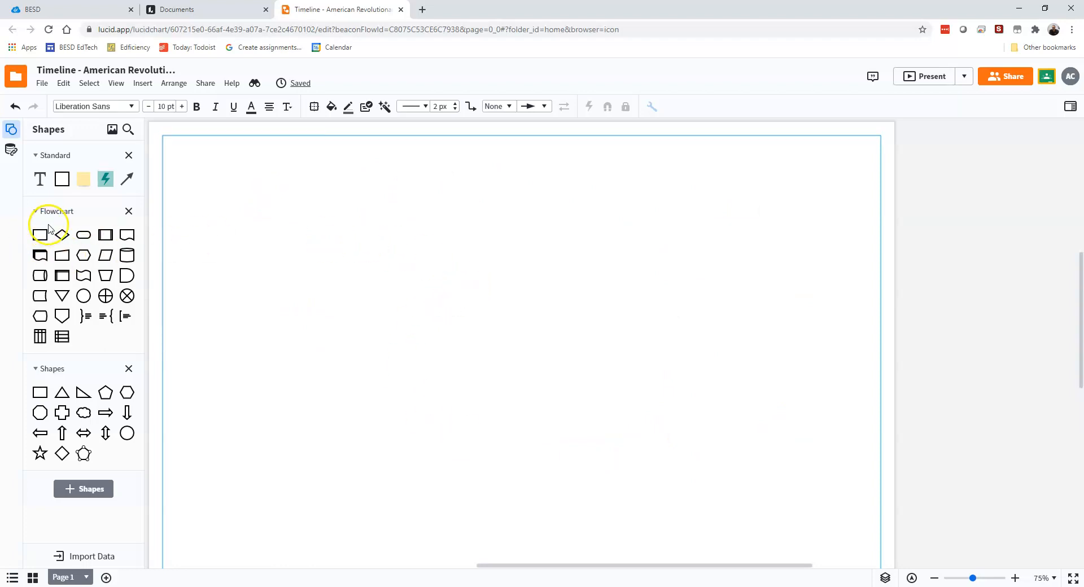
pyautogui.moveTo(61, 179)
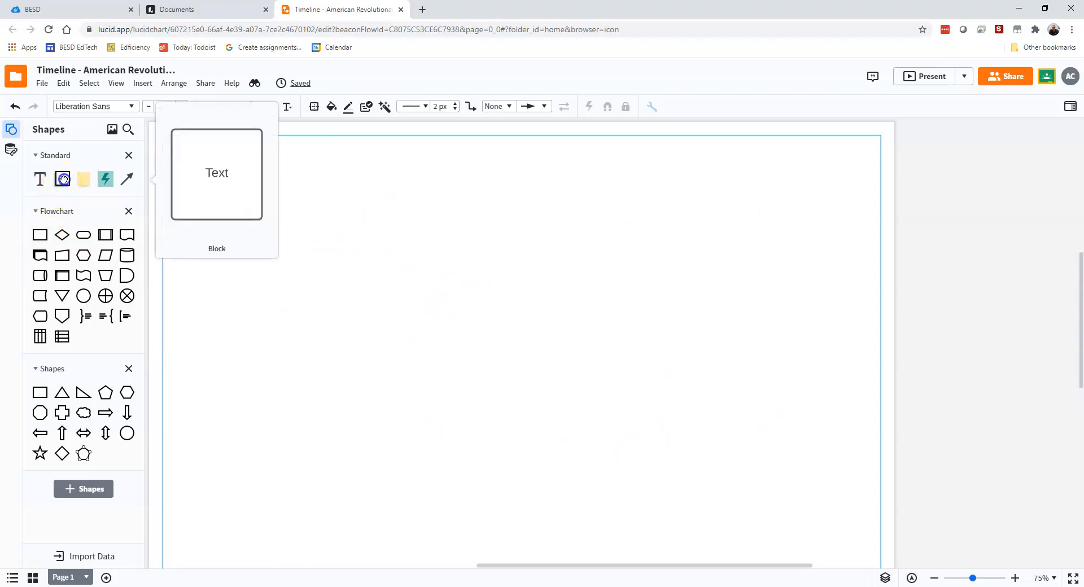
# - Place a block labelled 'Year' with a linked 'Event Title' box above it
pyautogui.moveTo(216, 173); pyautogui.dragTo(268, 342)
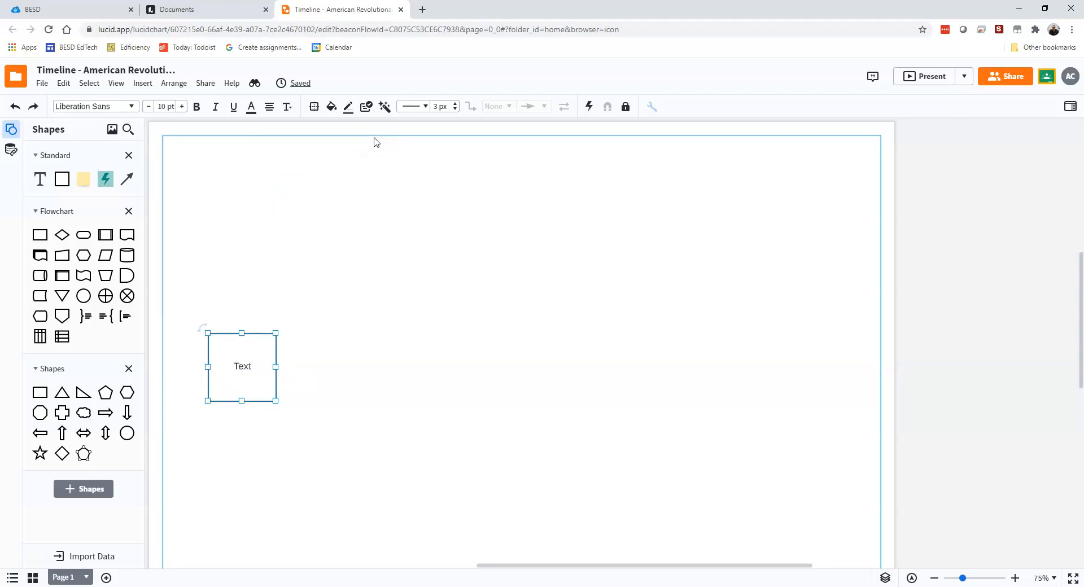
pyautogui.write('Year')
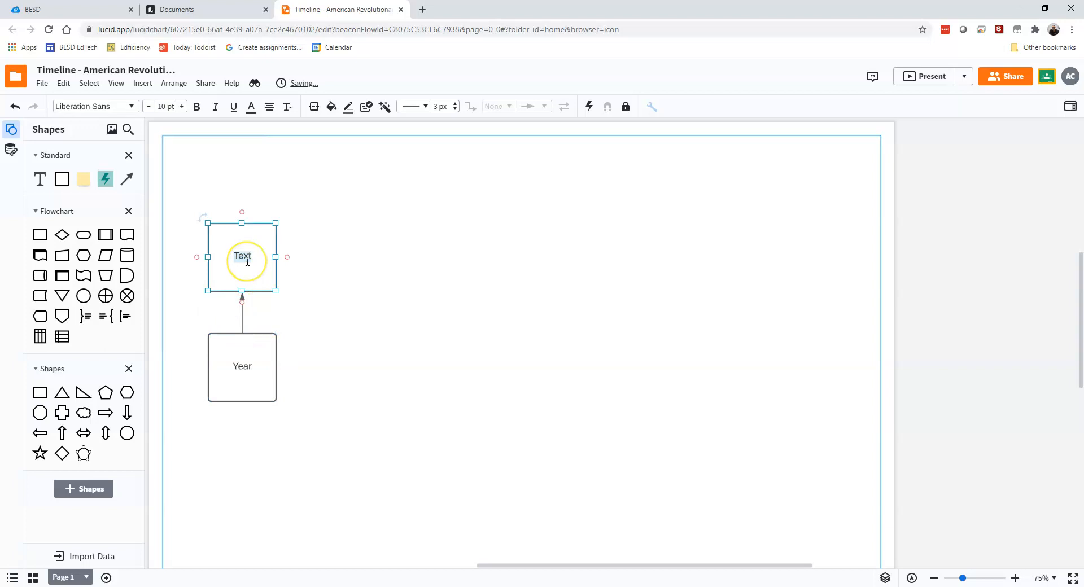
pyautogui.doubleClick(242, 255)
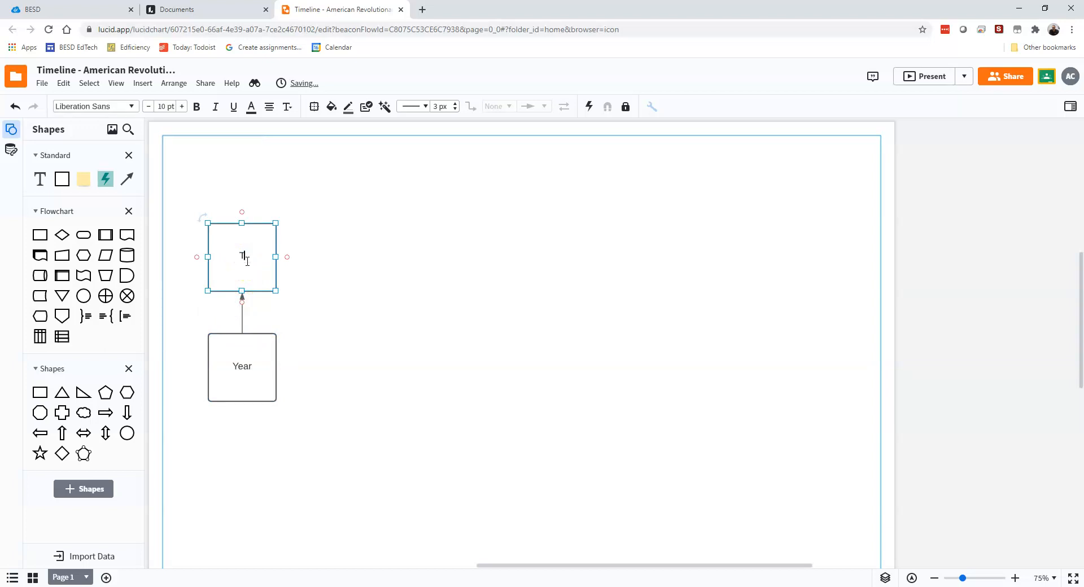
pyautogui.write('Title Ev')
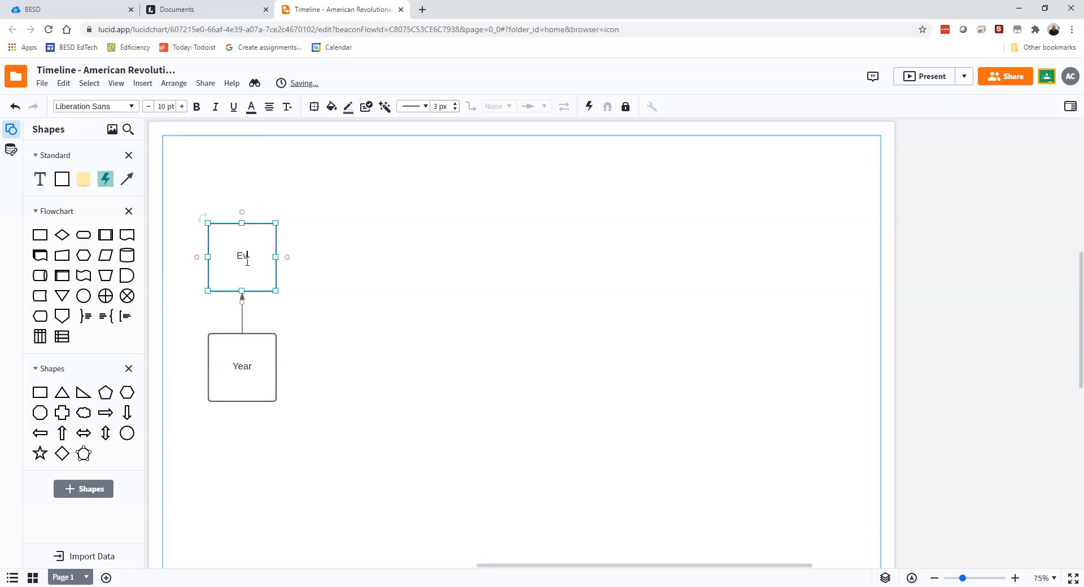
pyautogui.write('Event Title')
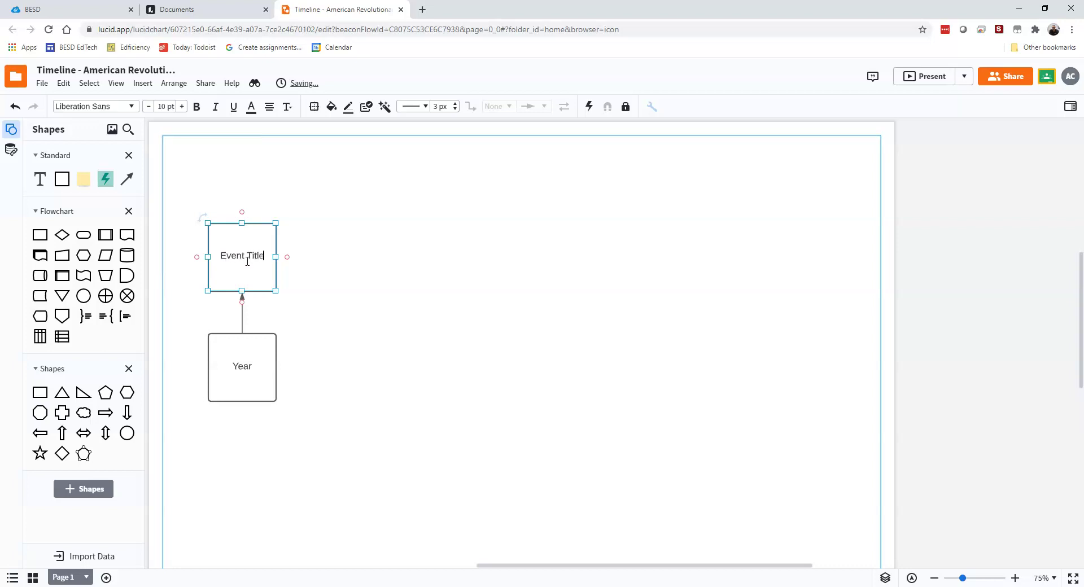
pyautogui.moveTo(237, 237)
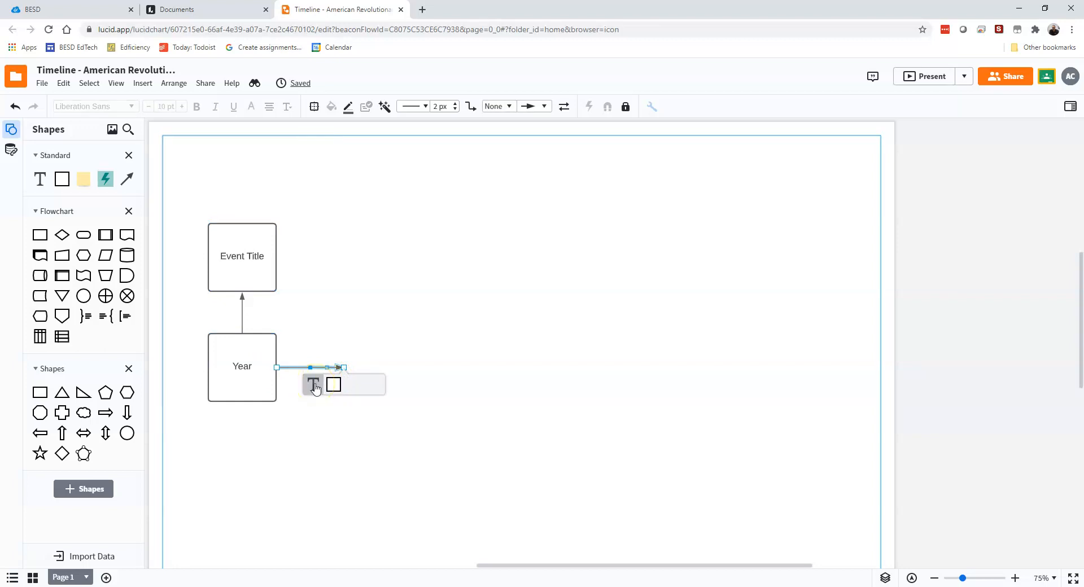
# - Add an arrow to a text label on the right and change 'Year' to 1763
pyautogui.click(312, 385)
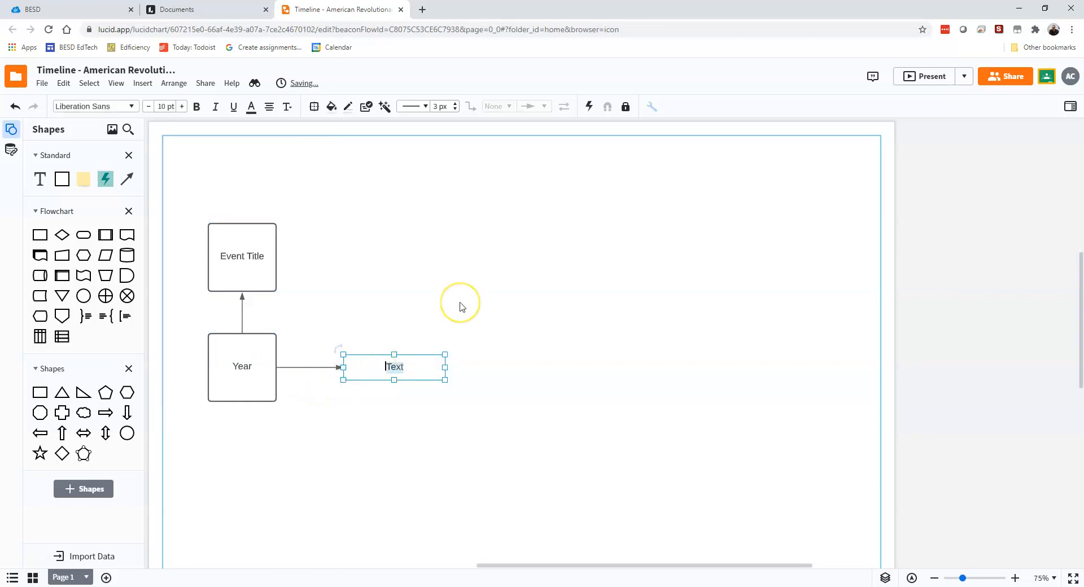
pyautogui.moveTo(462, 307)
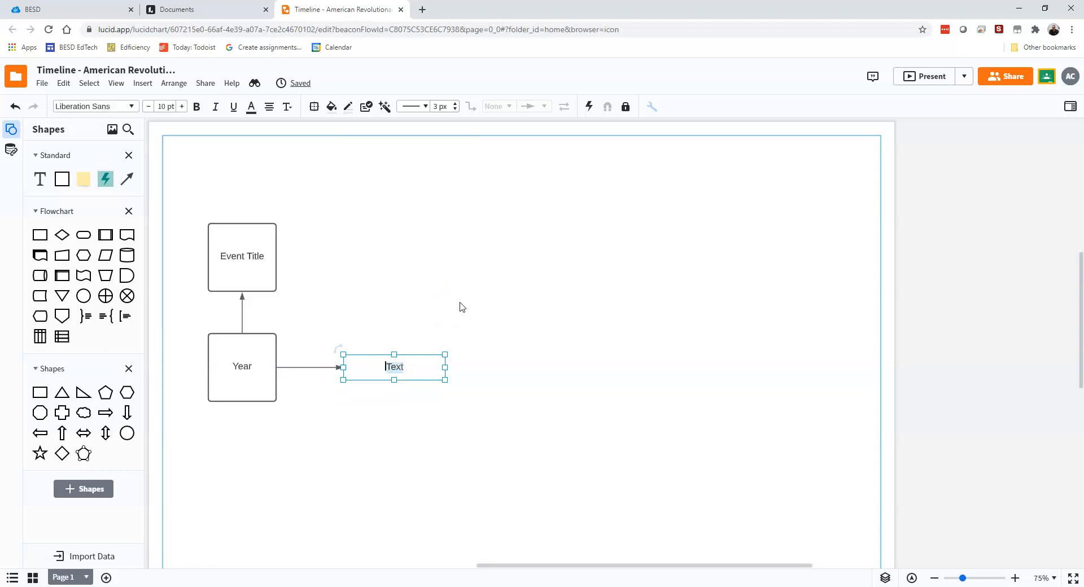
pyautogui.click(241, 366)
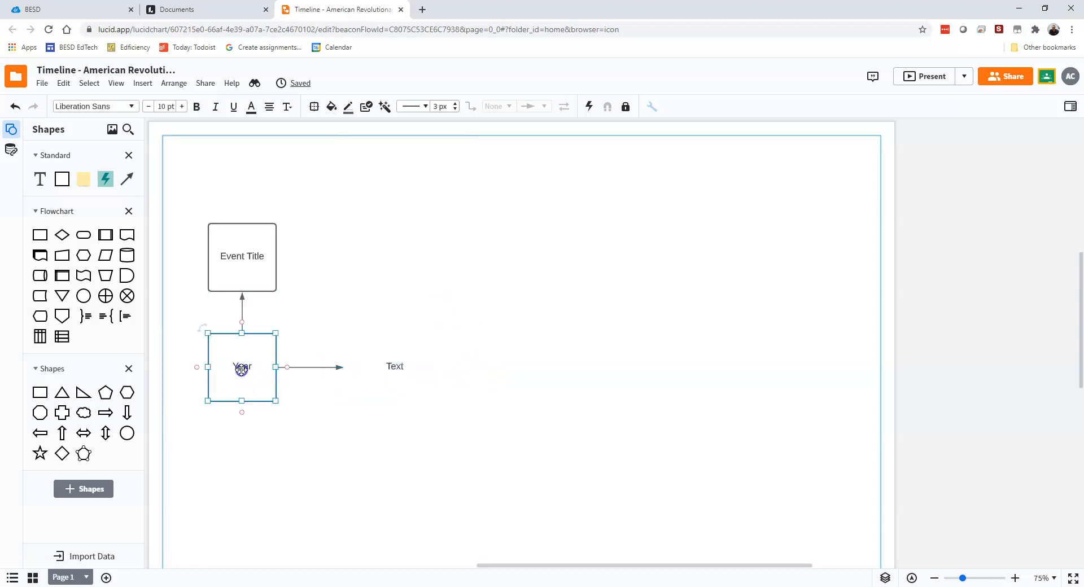
pyautogui.write('1775')
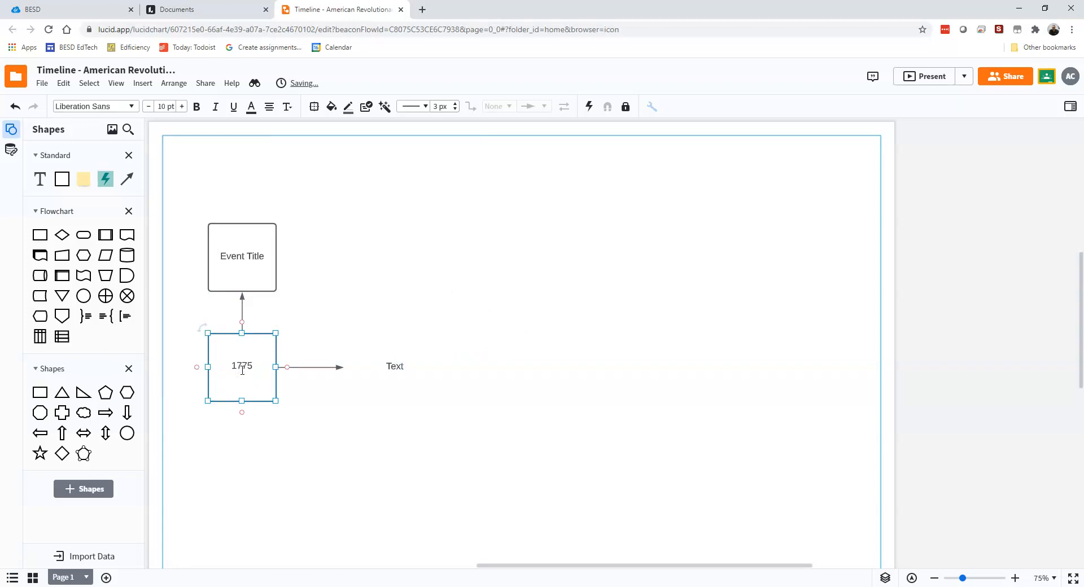
pyautogui.write('1763')
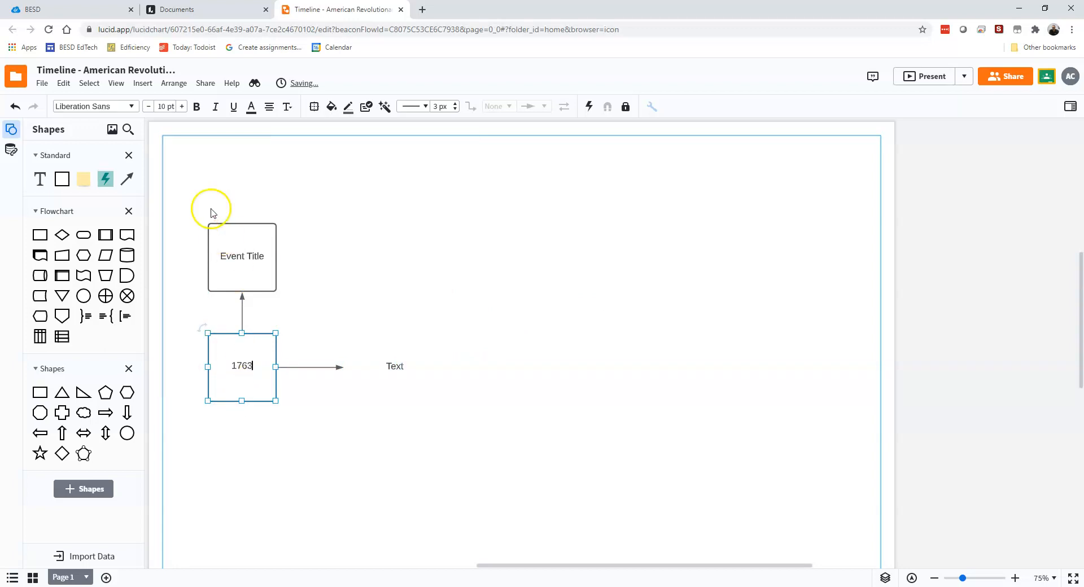
pyautogui.click(243, 256)
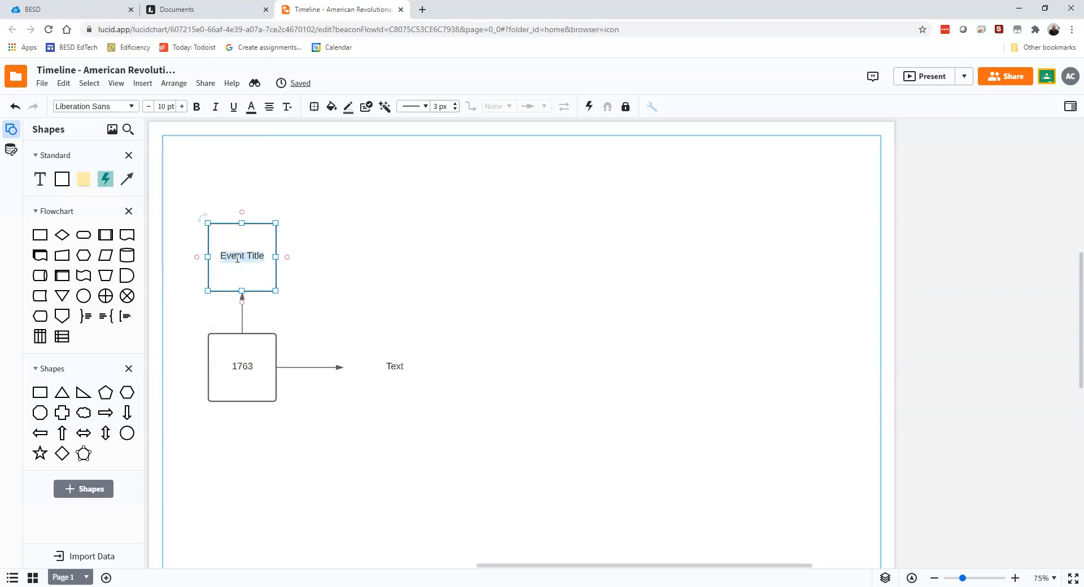
pyautogui.moveTo(302, 350)
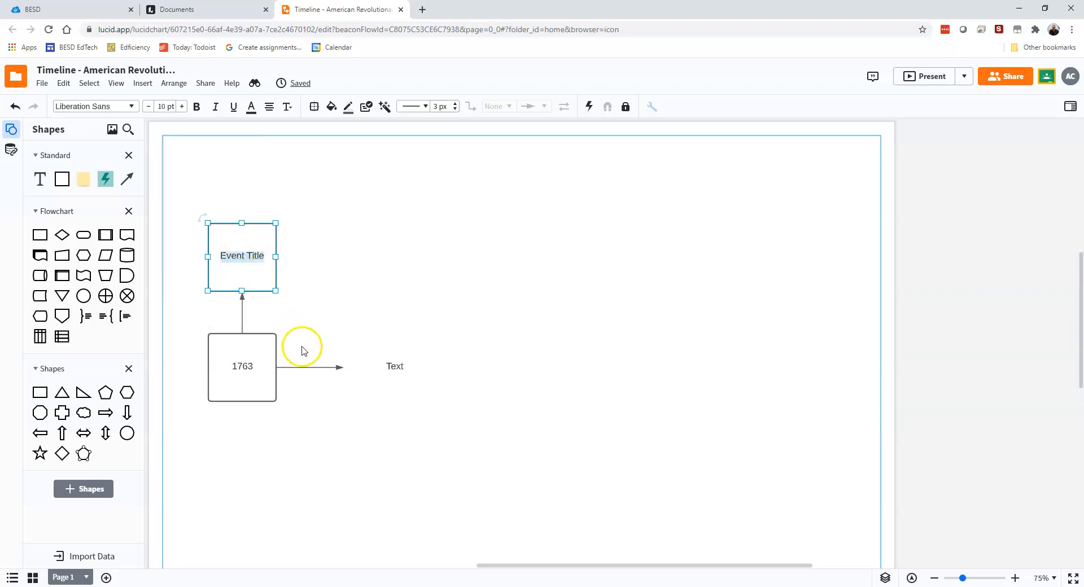
pyautogui.moveTo(244, 237)
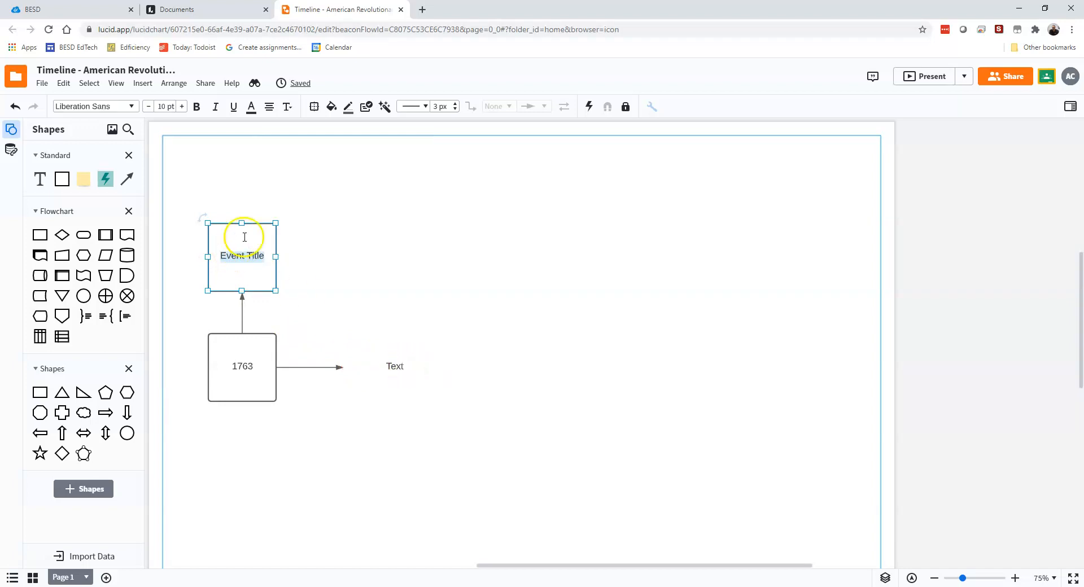
pyautogui.moveTo(245, 236)
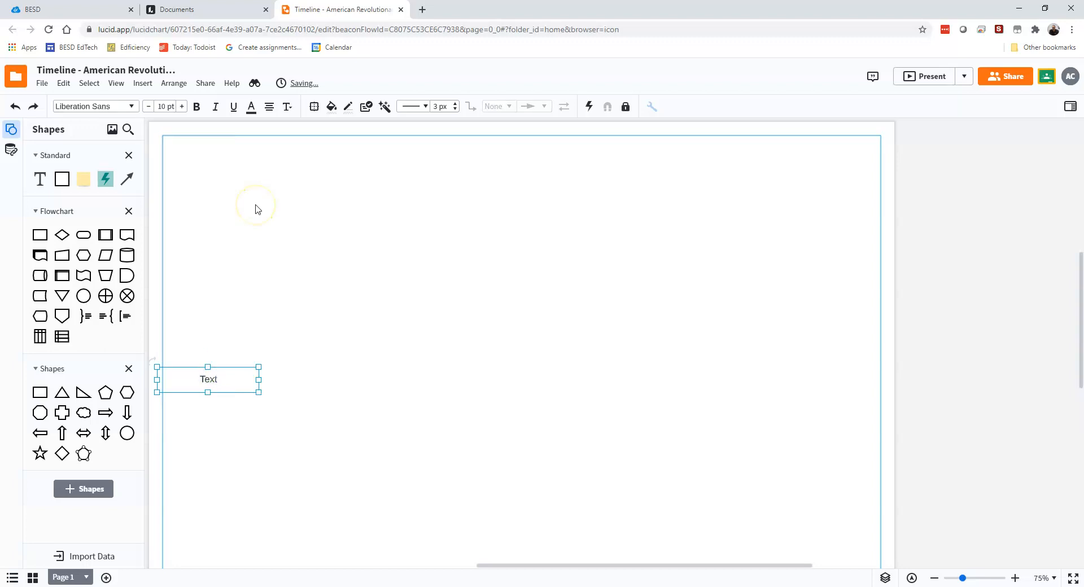
# - Type year digits into the arrow-linked row of labels 1763, 1775, 1776, 1781, 1743
pyautogui.write('19')
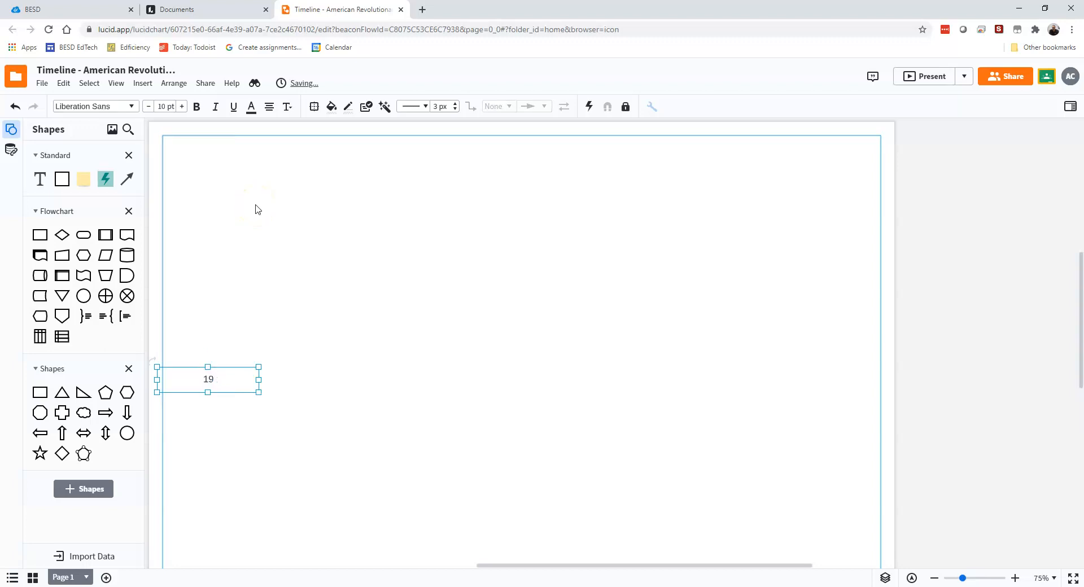
pyautogui.write('763')
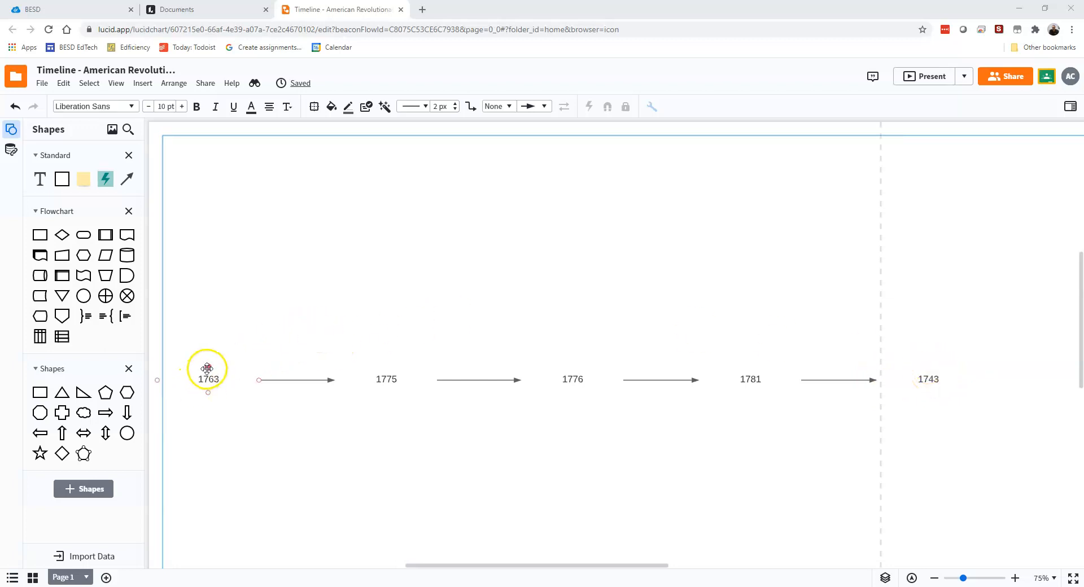
pyautogui.moveTo(208, 366)
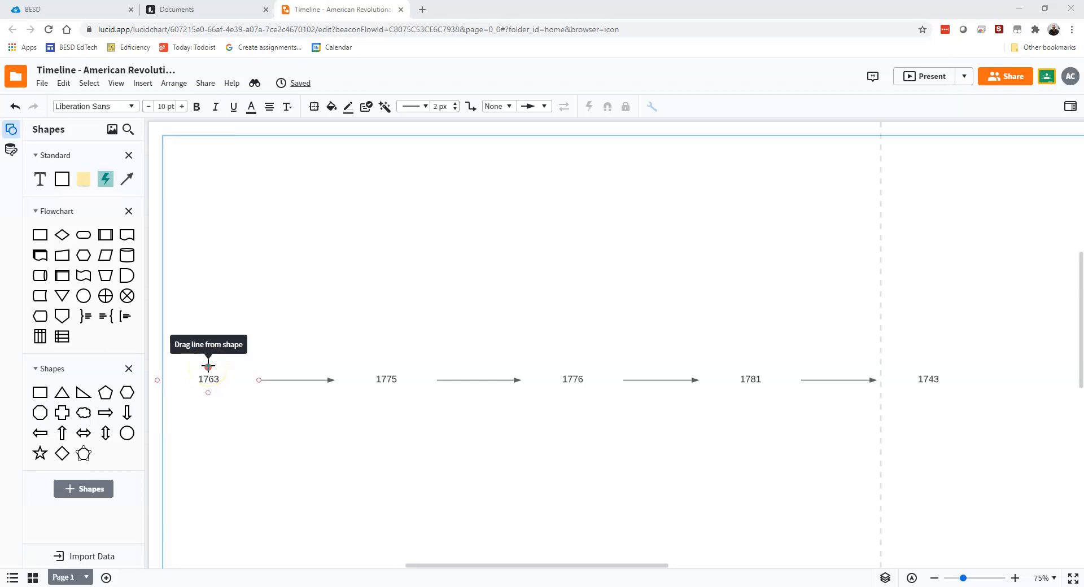
# - Stack a 'Proclamation of 1763' box above 1763, topped by a linked 'King George III.....' box
pyautogui.click(207, 379)
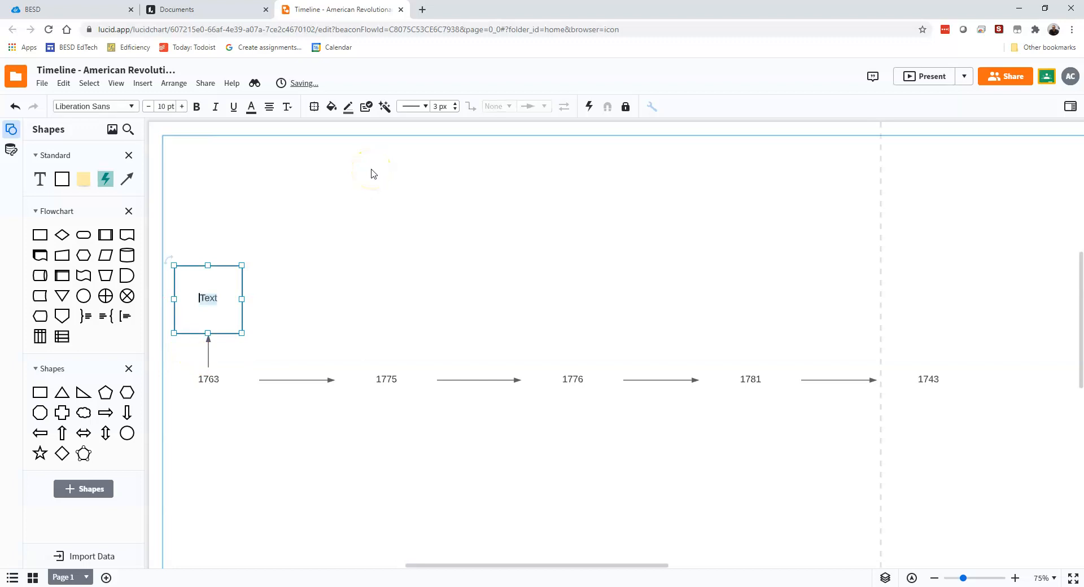
pyautogui.write('rod')
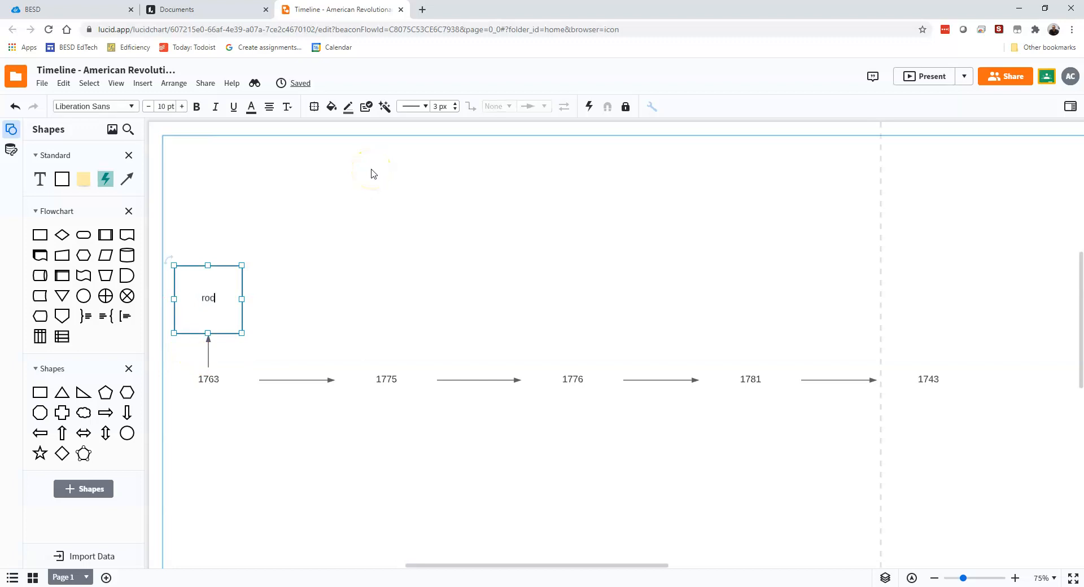
pyautogui.write('Procla')
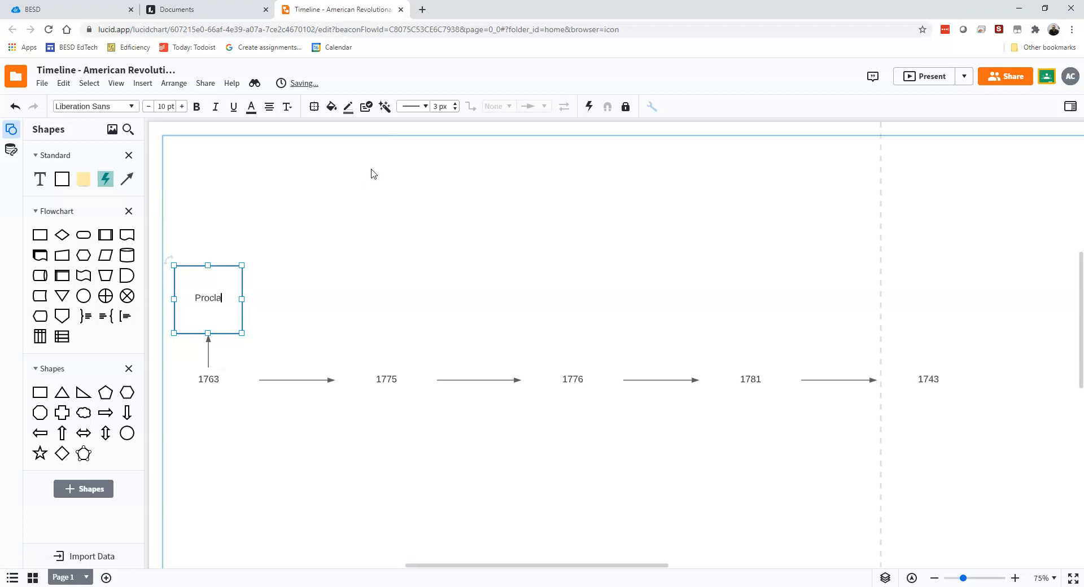
pyautogui.write('mation of 1763')
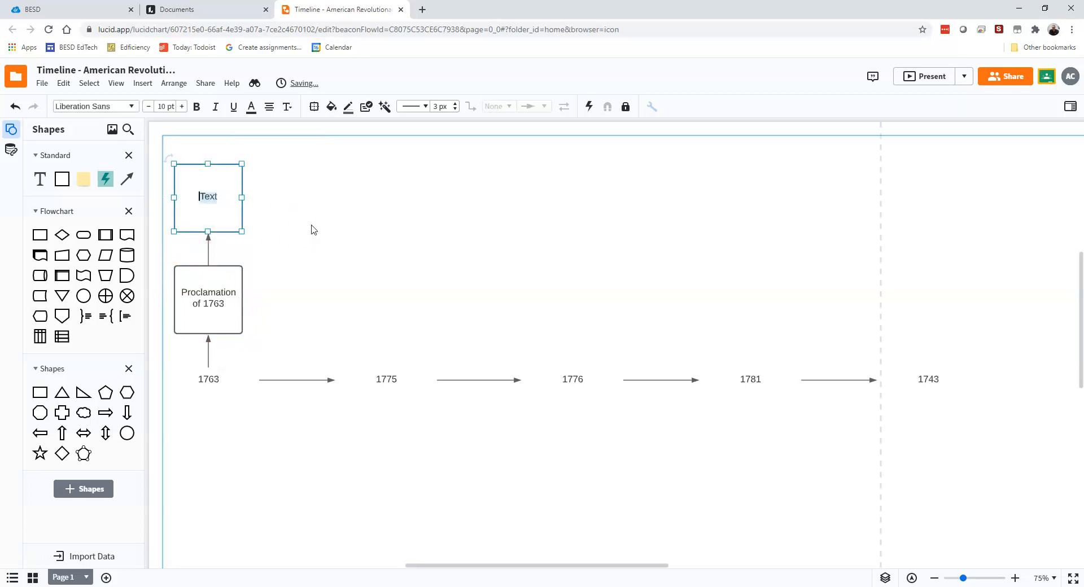
pyautogui.write('King George III.....')
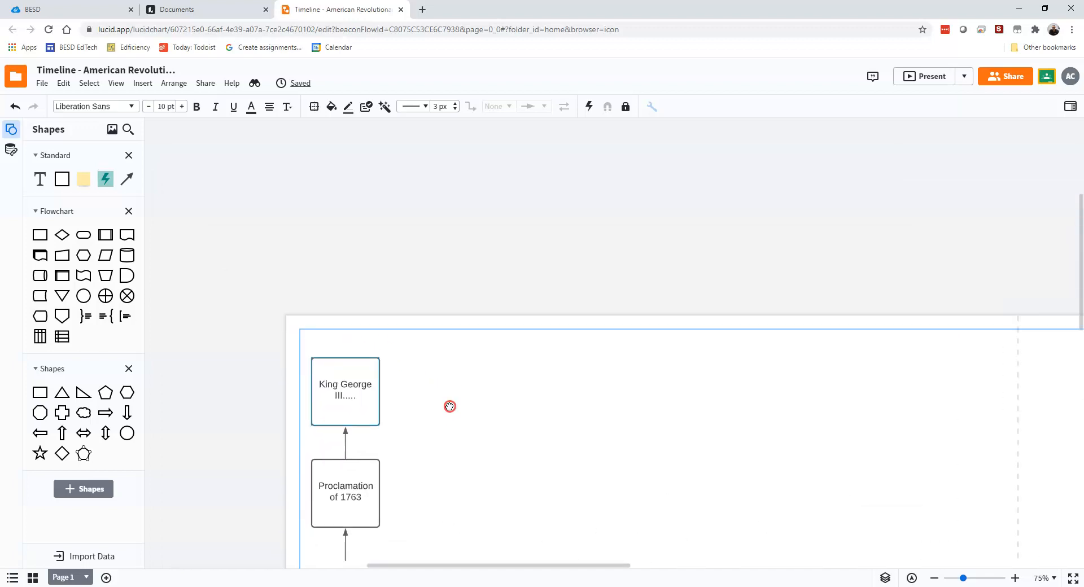
pyautogui.click(345, 391)
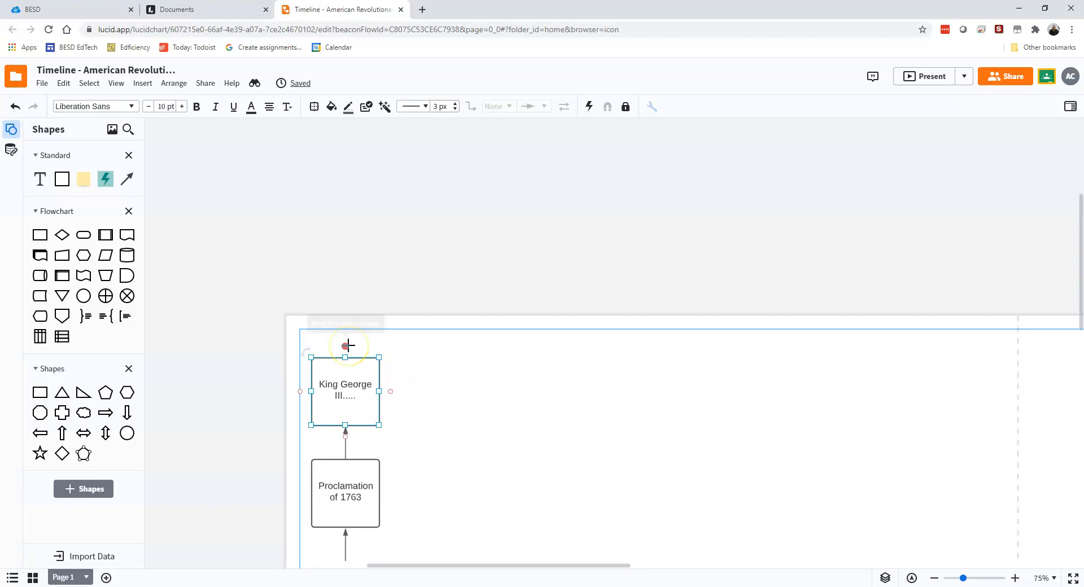
pyautogui.moveTo(346, 346)
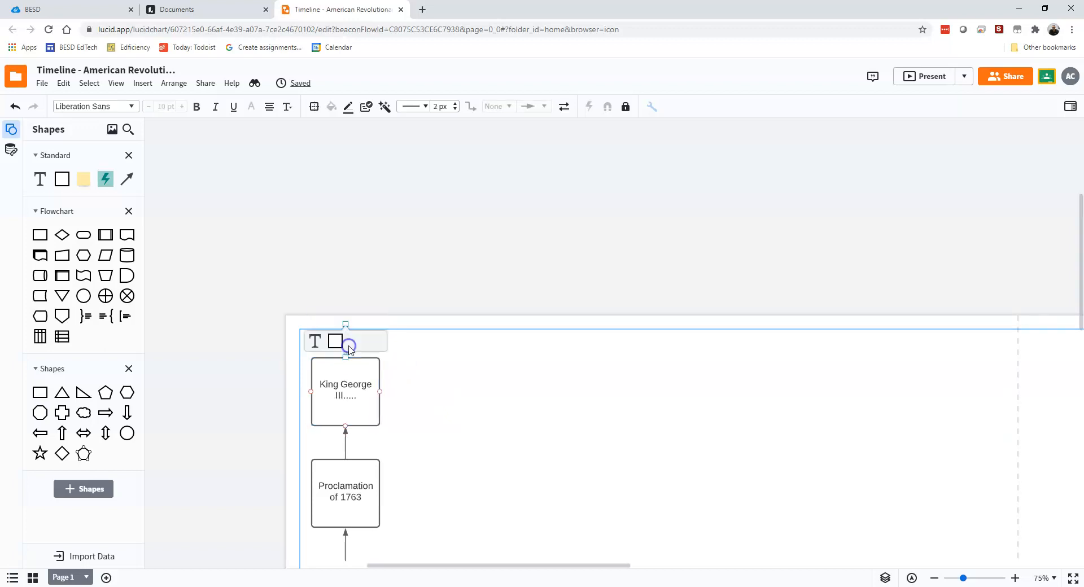
# - Link a rectangle below the 1763 label reading 'Angered the colonists so that...'
pyautogui.scroll(-3)
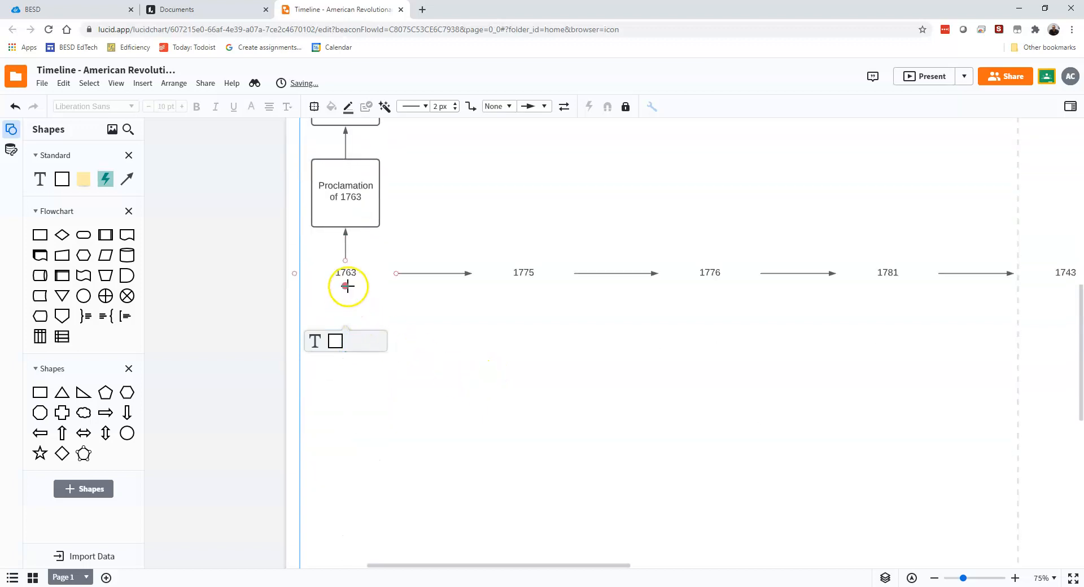
pyautogui.click(345, 273)
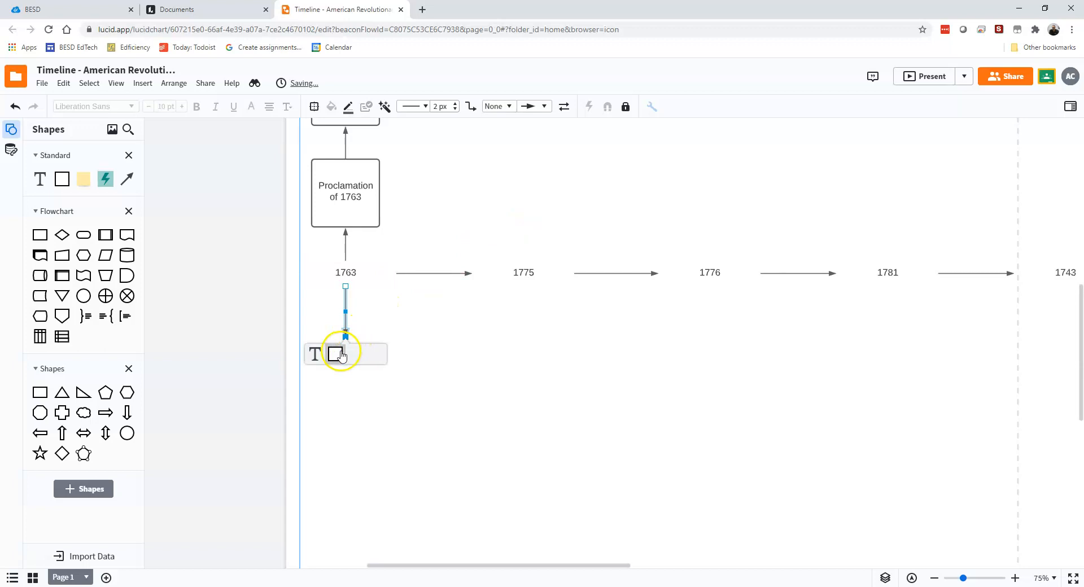
pyautogui.click(339, 354)
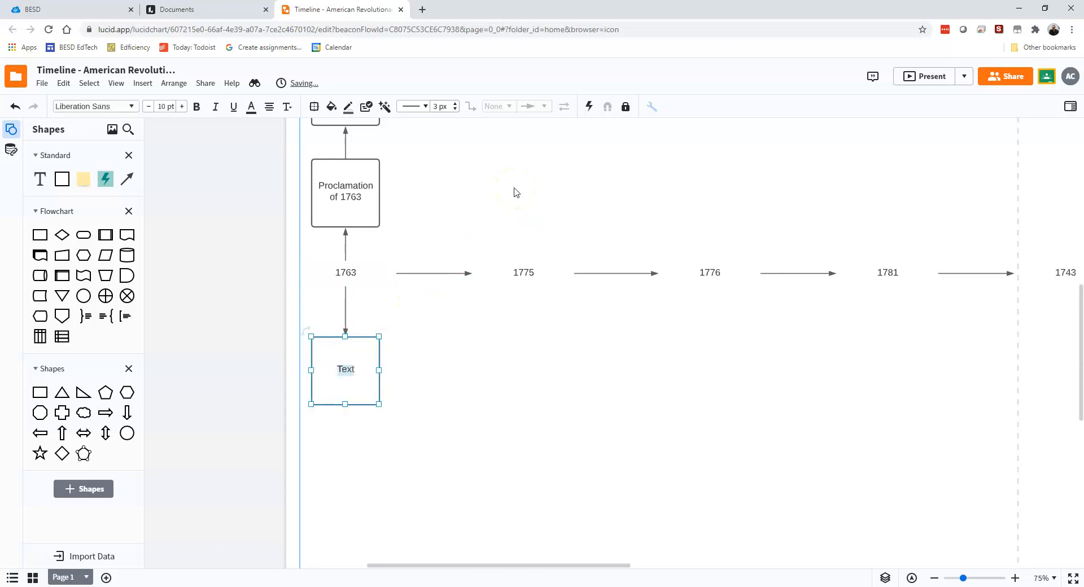
pyautogui.write('Angered th')
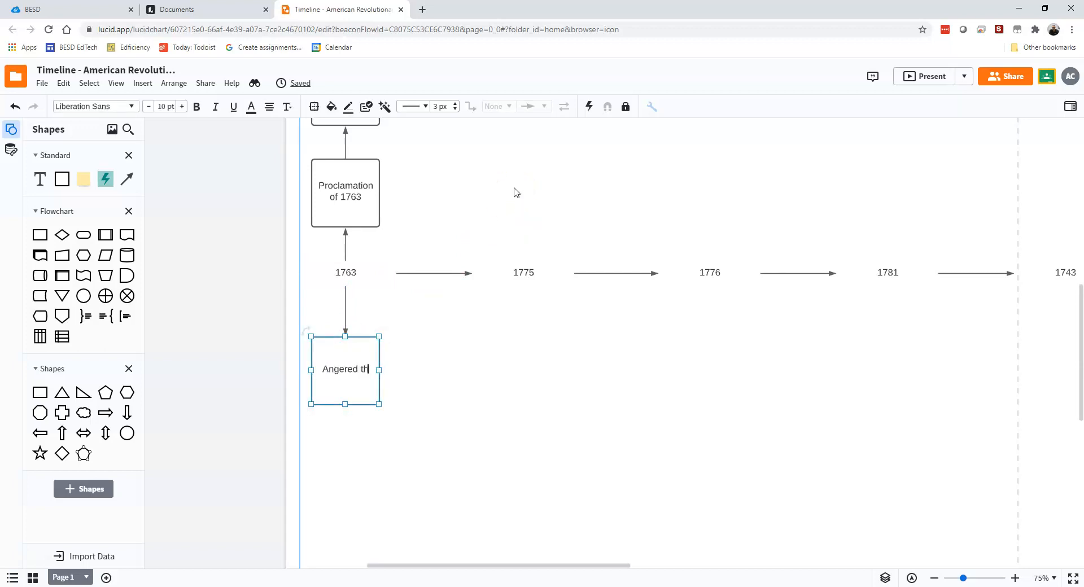
pyautogui.write('e colonists so that..')
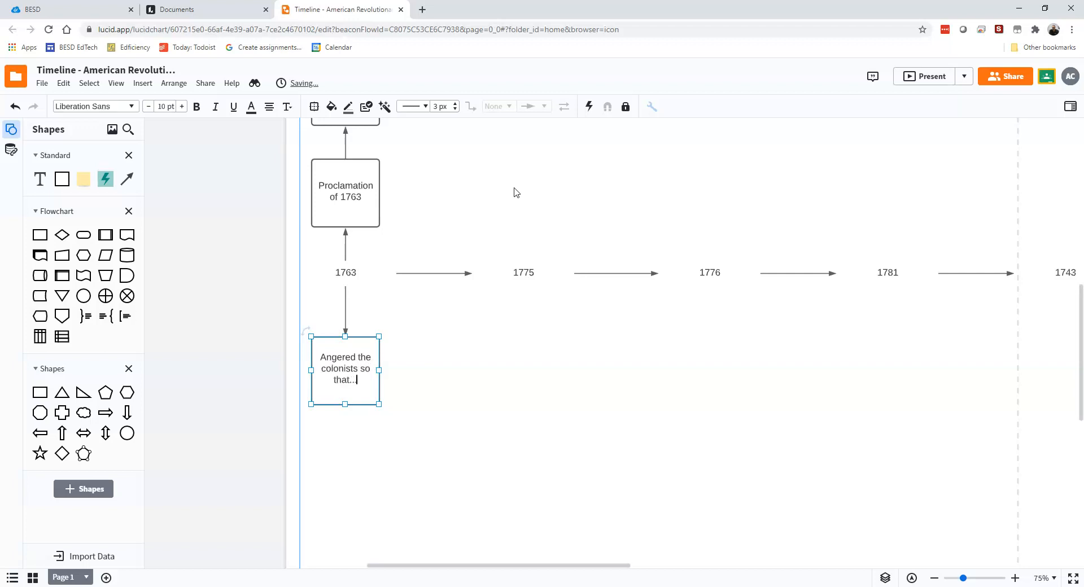
pyautogui.moveTo(401, 371)
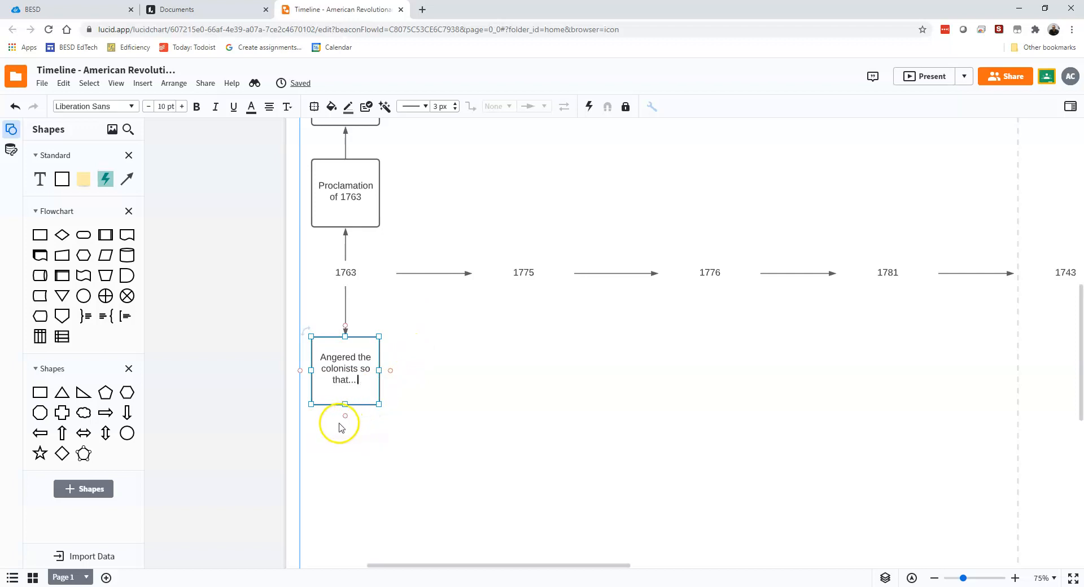
pyautogui.moveTo(379, 369)
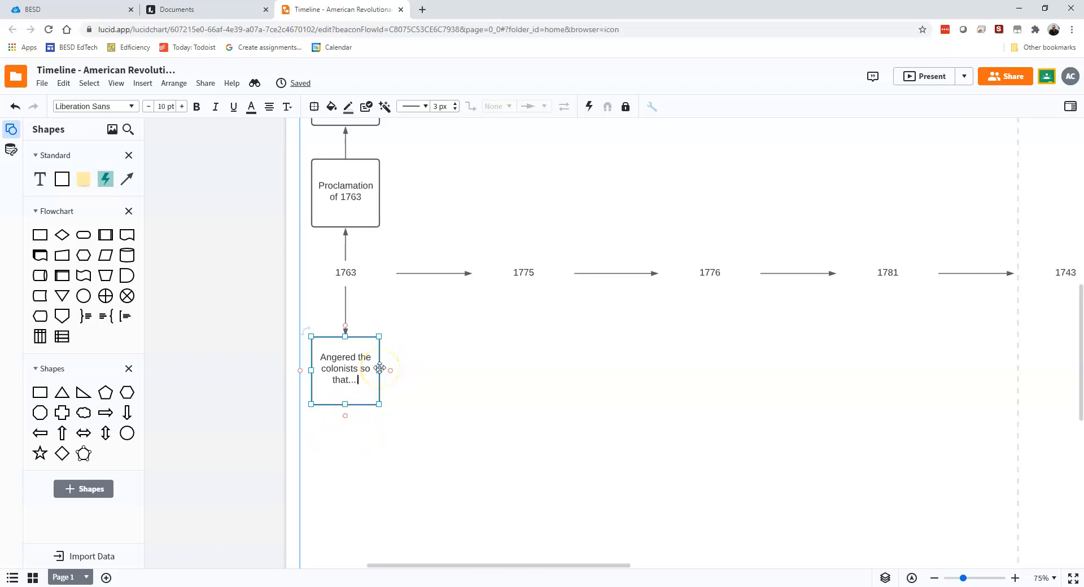
pyautogui.moveTo(487, 362)
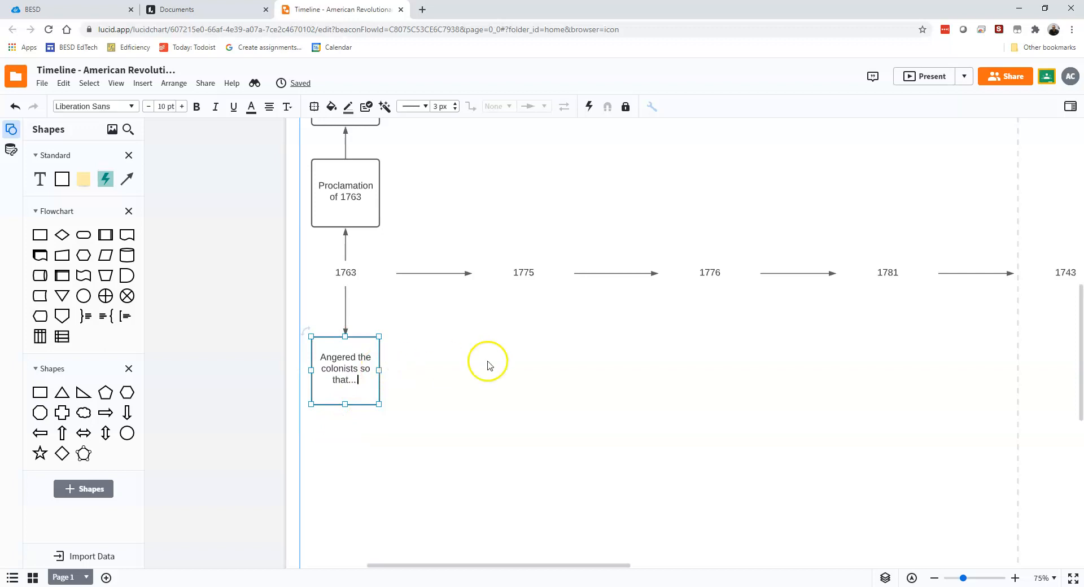
pyautogui.moveTo(505, 341)
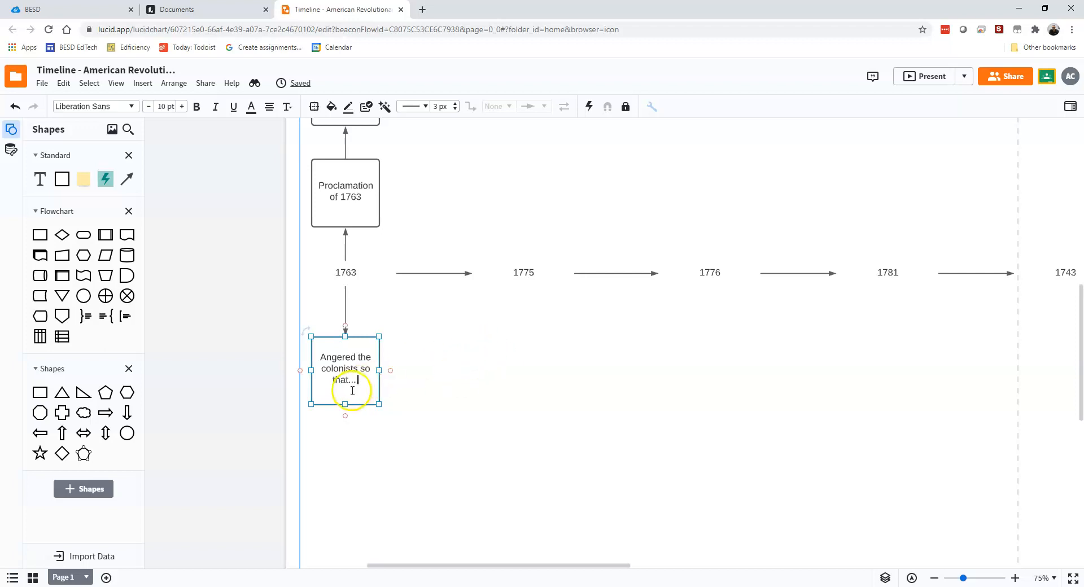
pyautogui.moveTo(345, 415)
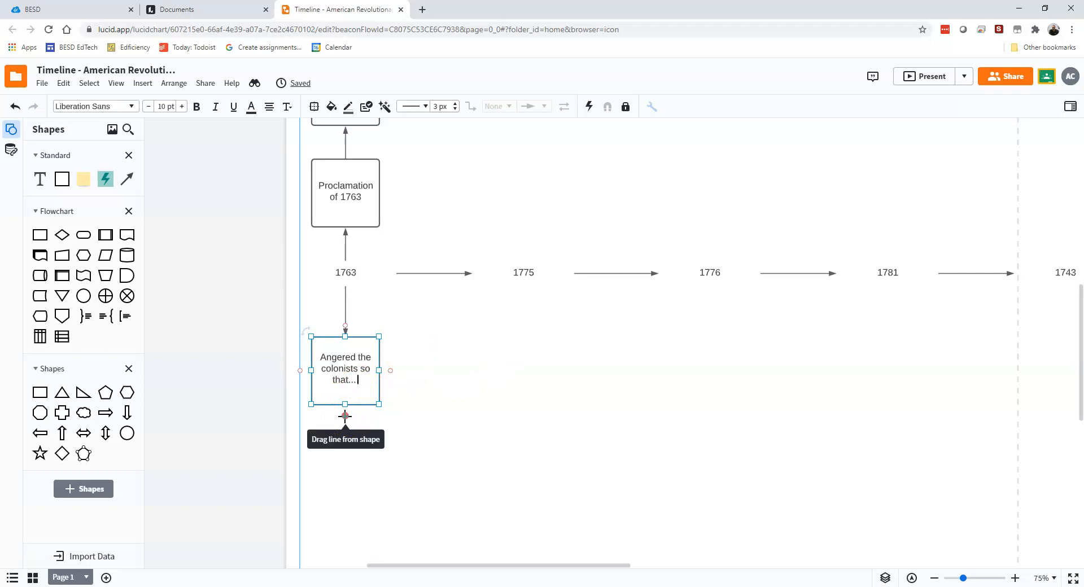
pyautogui.moveTo(345, 415)
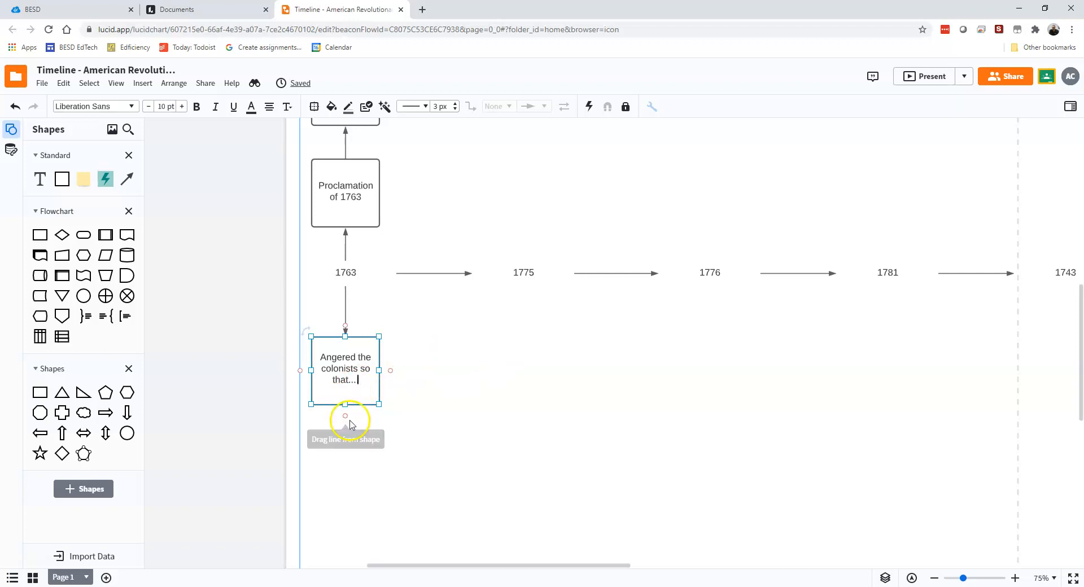
pyautogui.moveTo(345, 415)
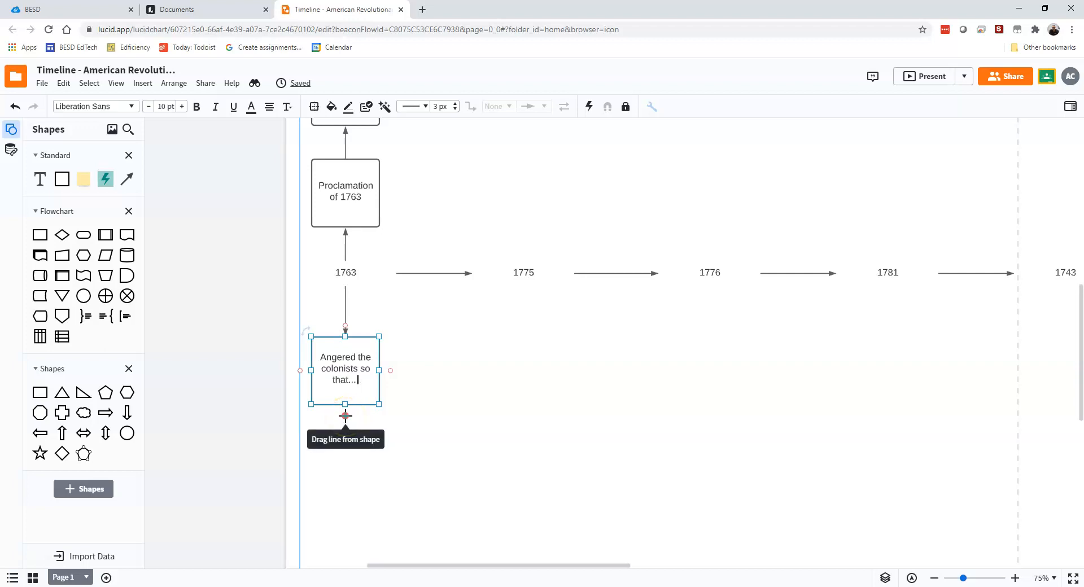
pyautogui.moveTo(351, 421)
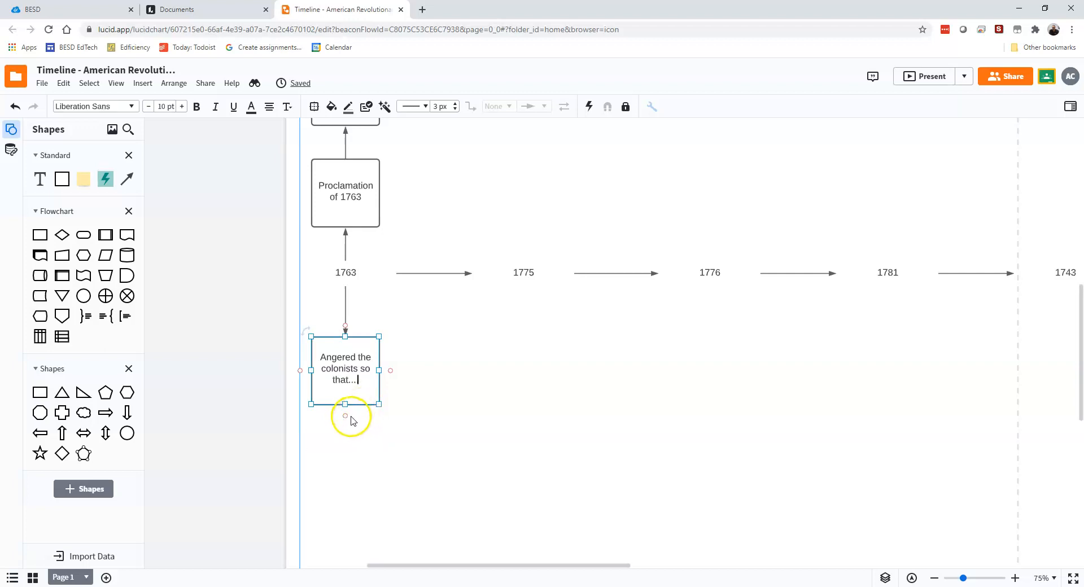
pyautogui.moveTo(345, 415)
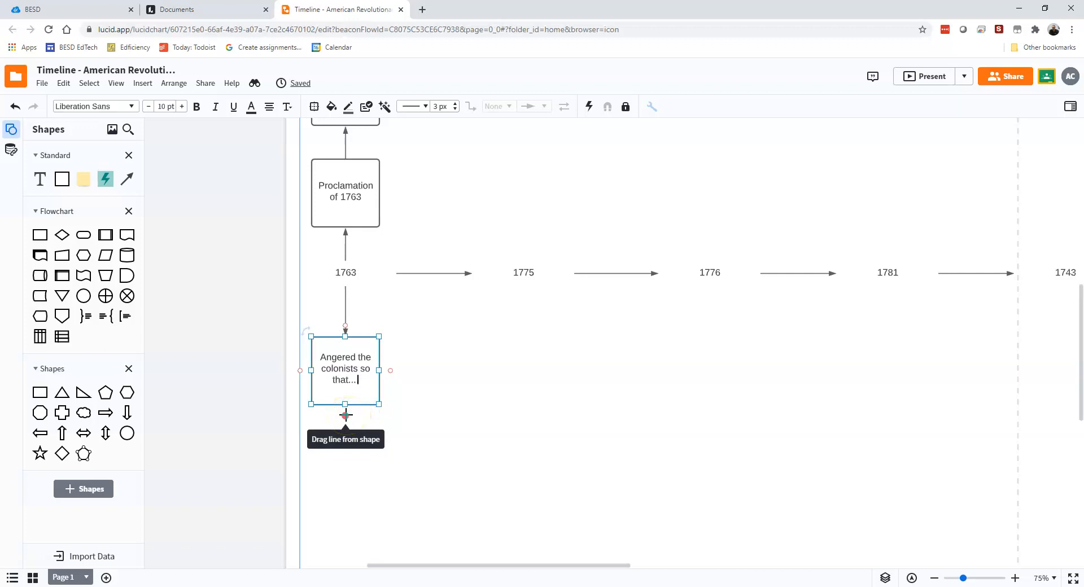
pyautogui.moveTo(346, 429)
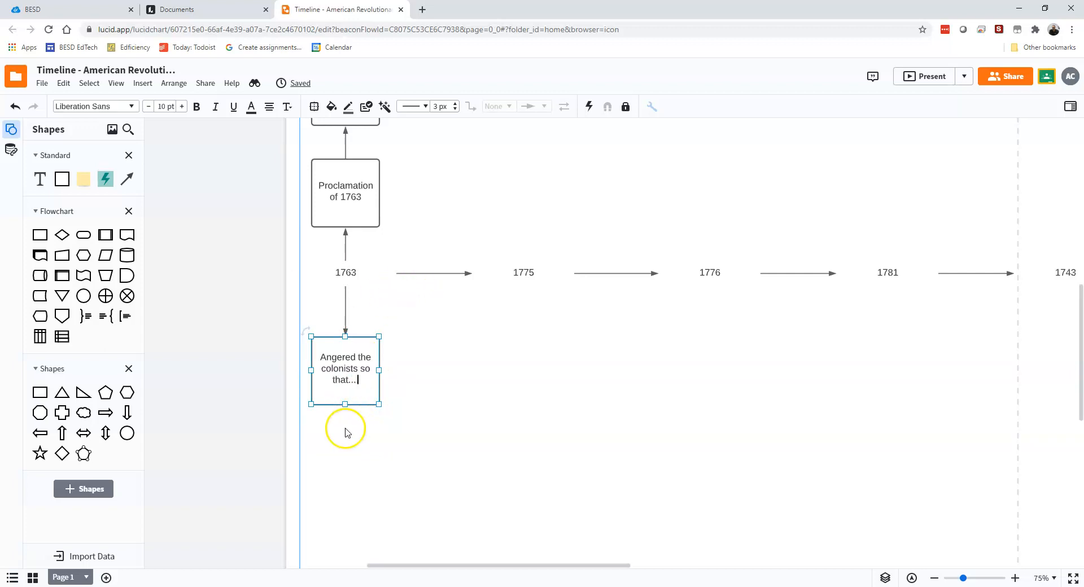
pyautogui.moveTo(571, 170)
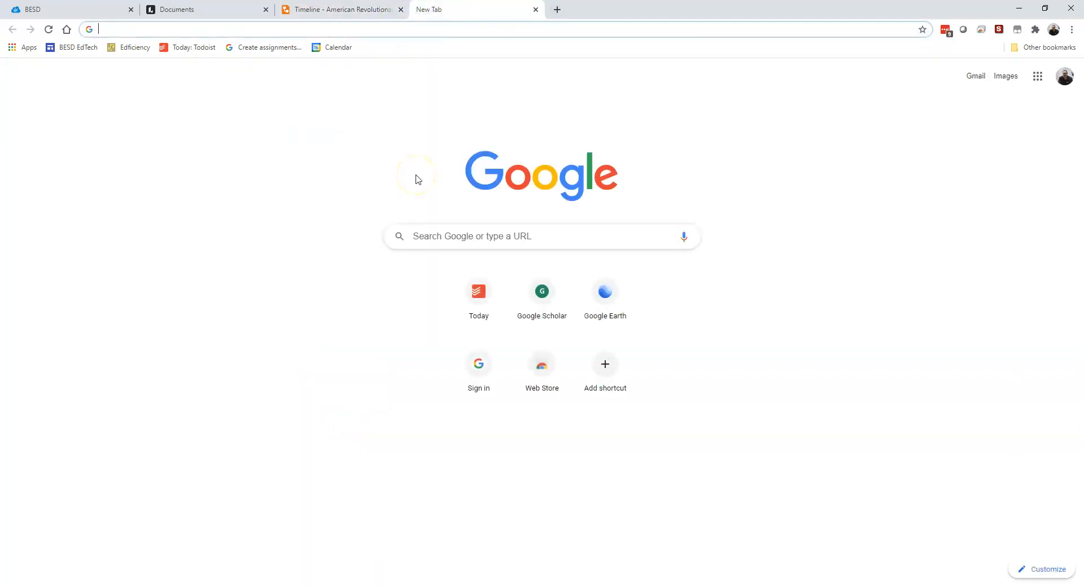
# - Search Google Images for 'george III' to show King George III portraits
pyautogui.click(1006, 76)
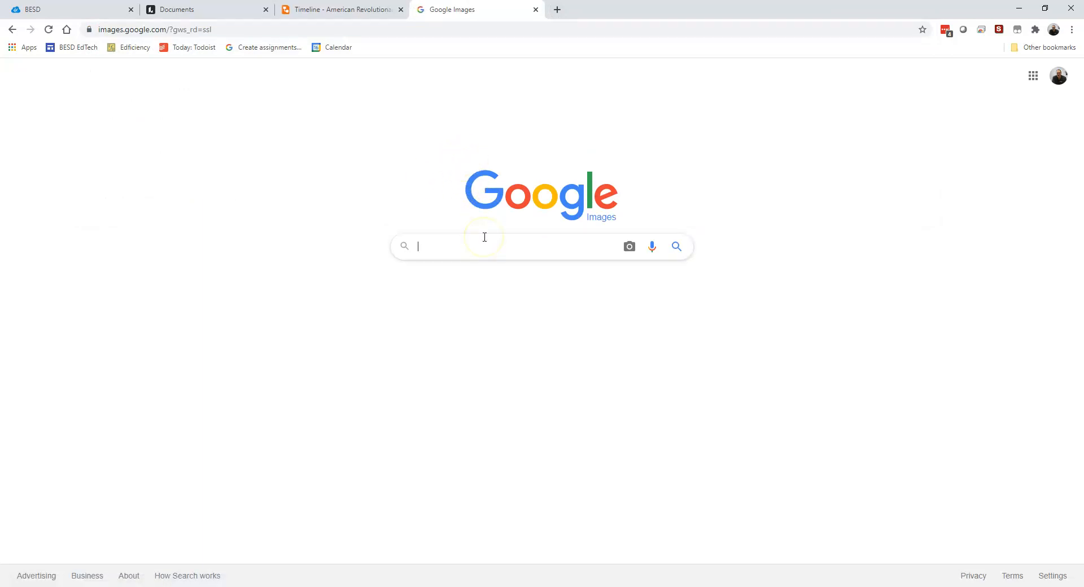
pyautogui.click(484, 246)
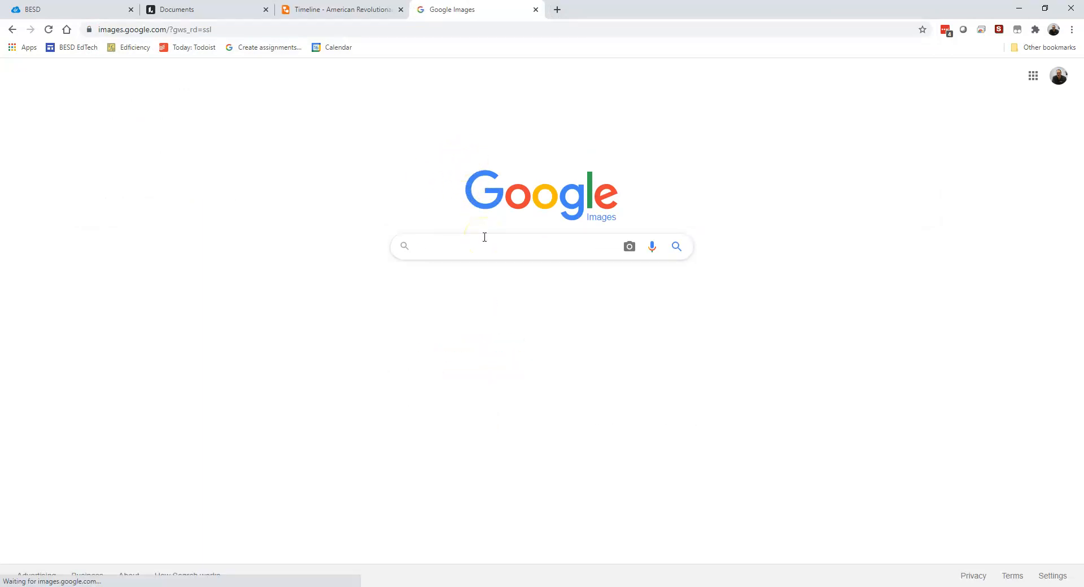
pyautogui.write('george II')
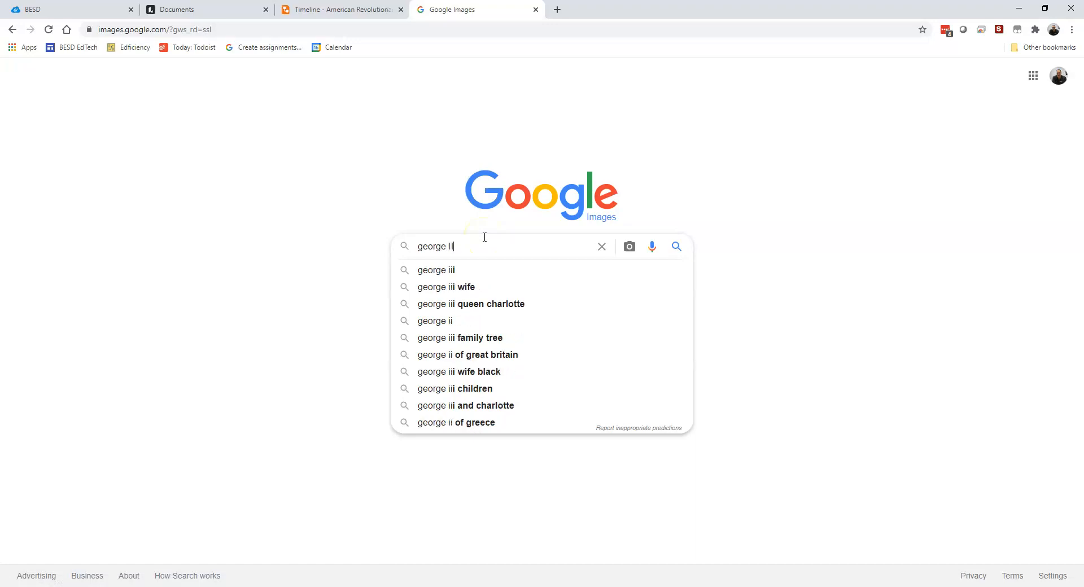
pyautogui.press('Return')
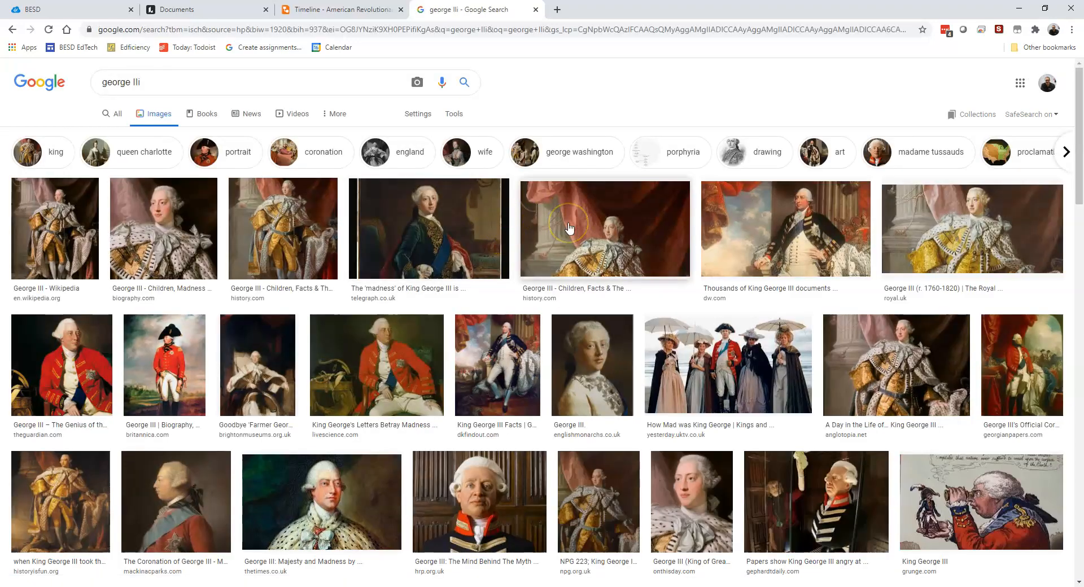
pyautogui.moveTo(569, 228)
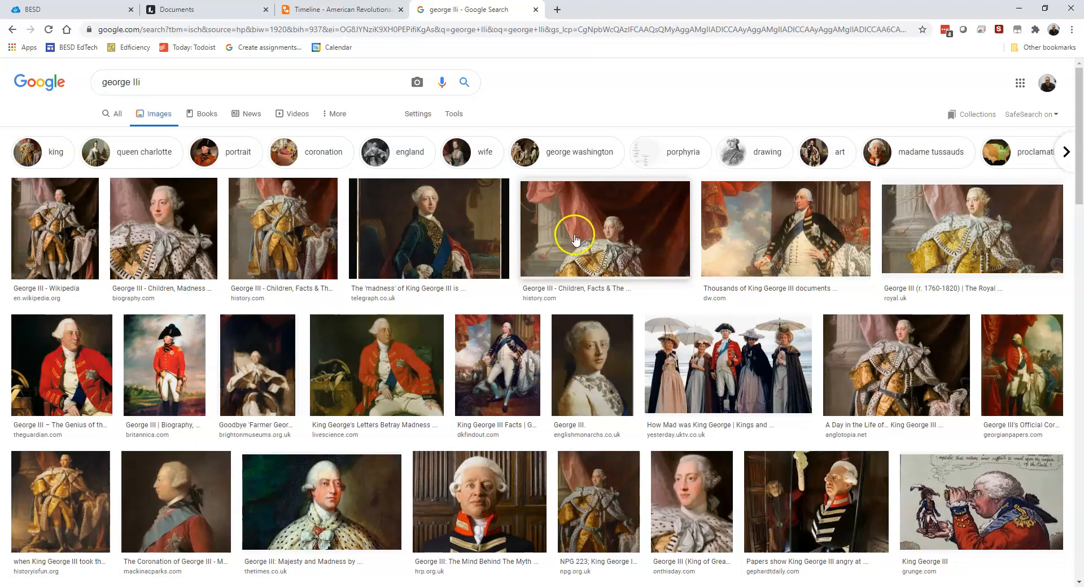
pyautogui.moveTo(494, 261)
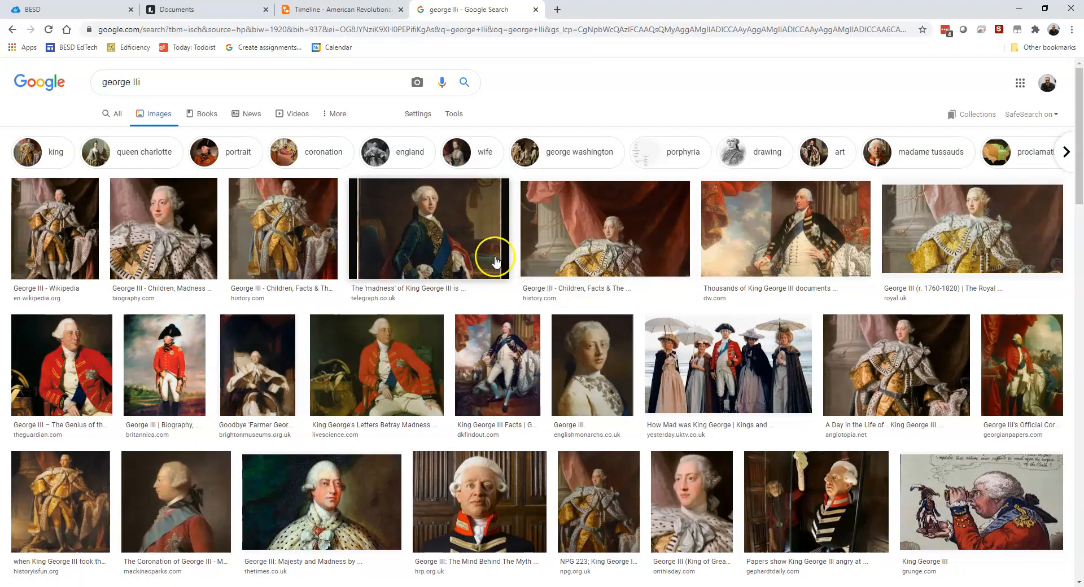
pyautogui.moveTo(290, 239)
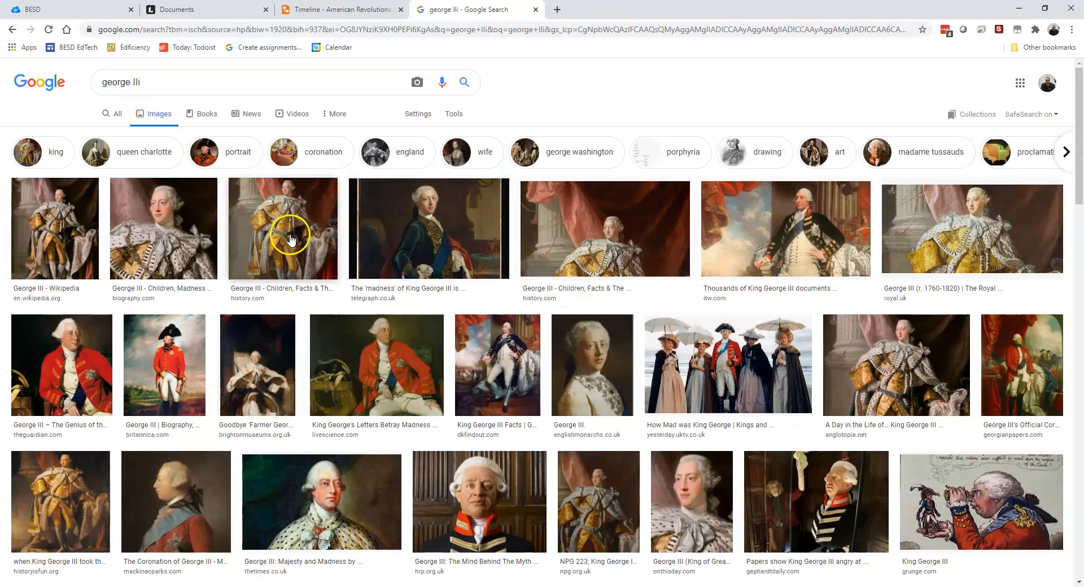
pyautogui.moveTo(57, 225)
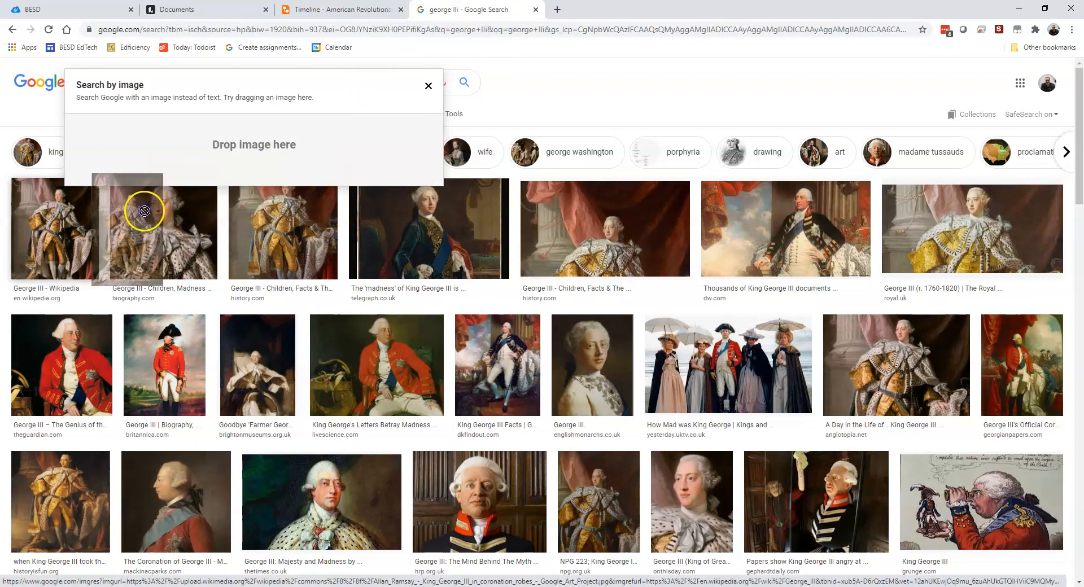
# - Drag the George III coronation portrait onto the canvas below the 'Angered the colonists' box
pyautogui.click(428, 85)
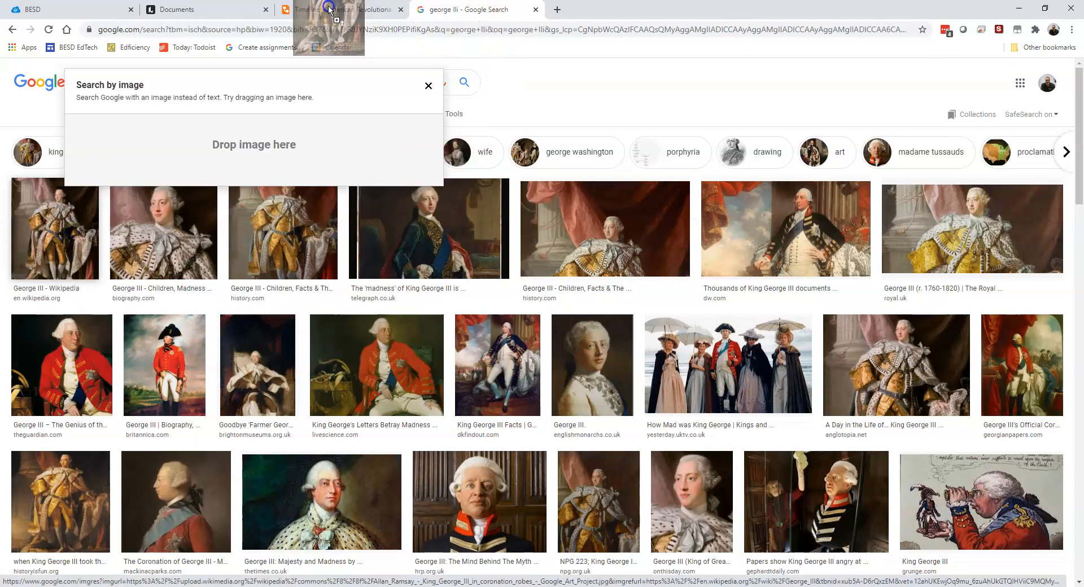
pyautogui.click(339, 9)
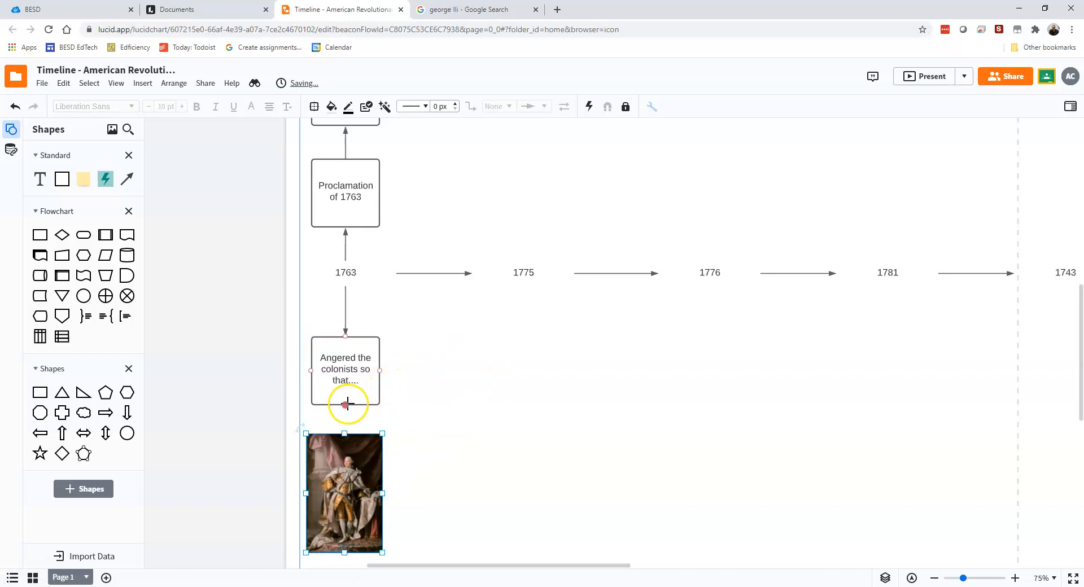
# - Draw an arrow from the 'Angered the colonists' box down to the George III portrait
pyautogui.click(345, 370)
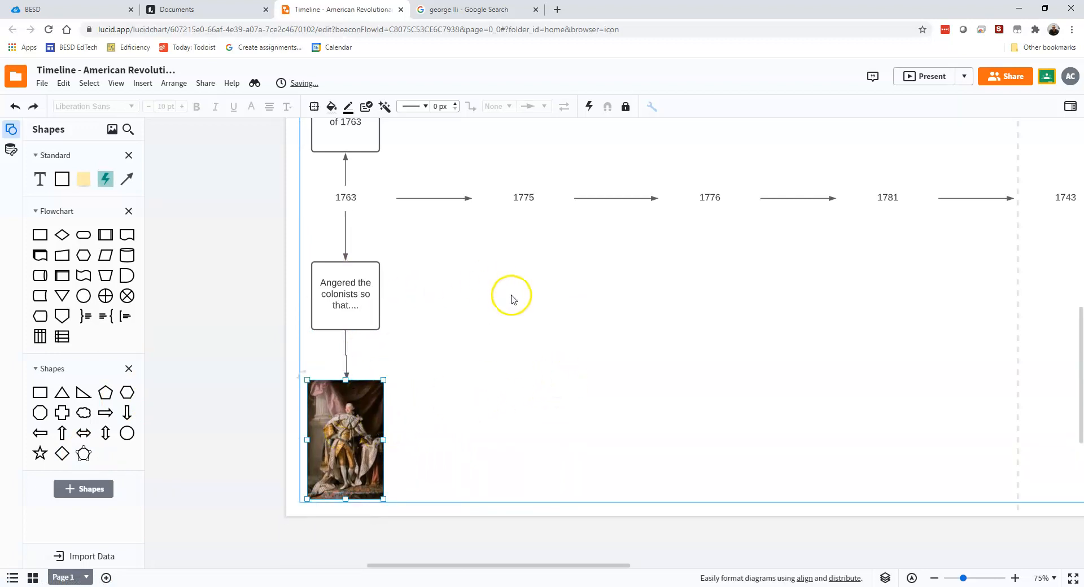
pyautogui.scroll(3)
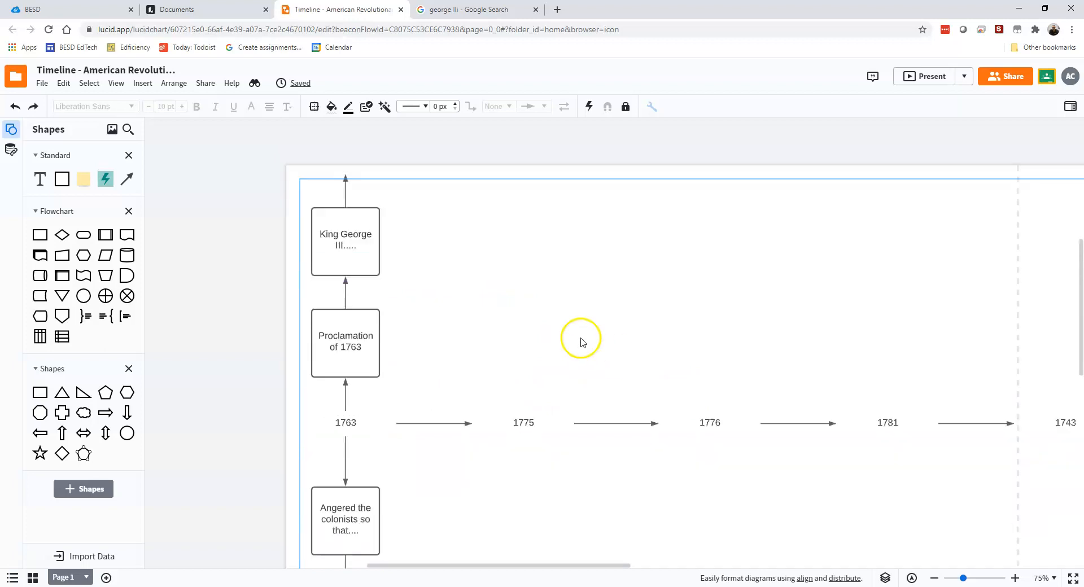
pyautogui.click(345, 194)
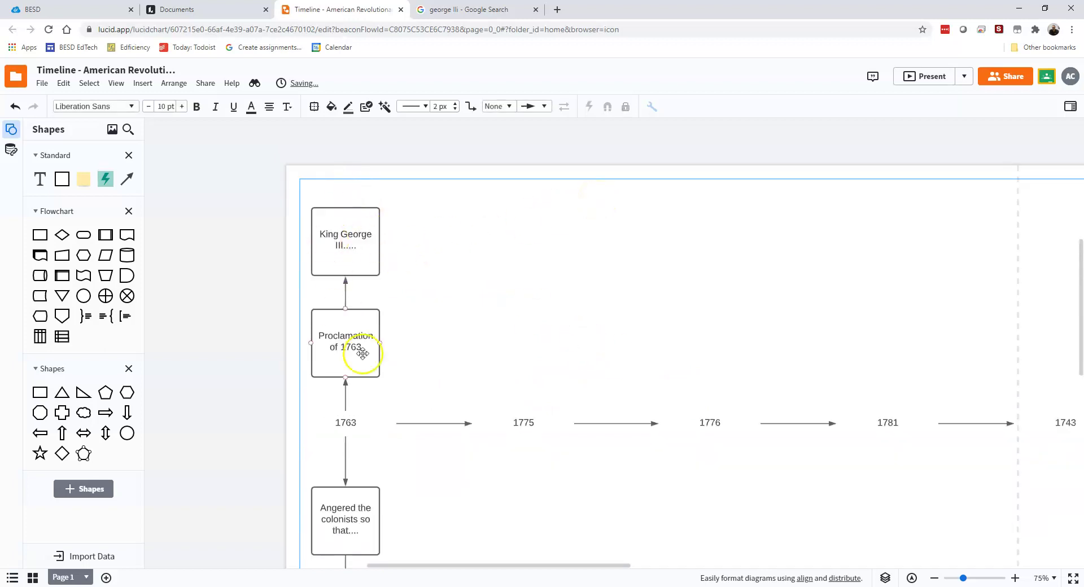
pyautogui.scroll(-3)
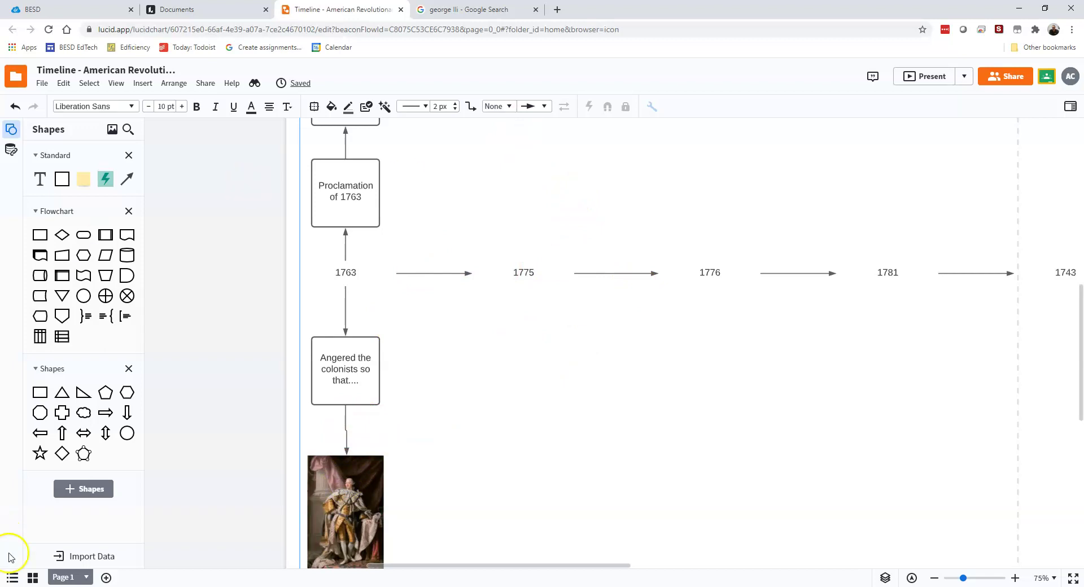
pyautogui.moveTo(26, 570)
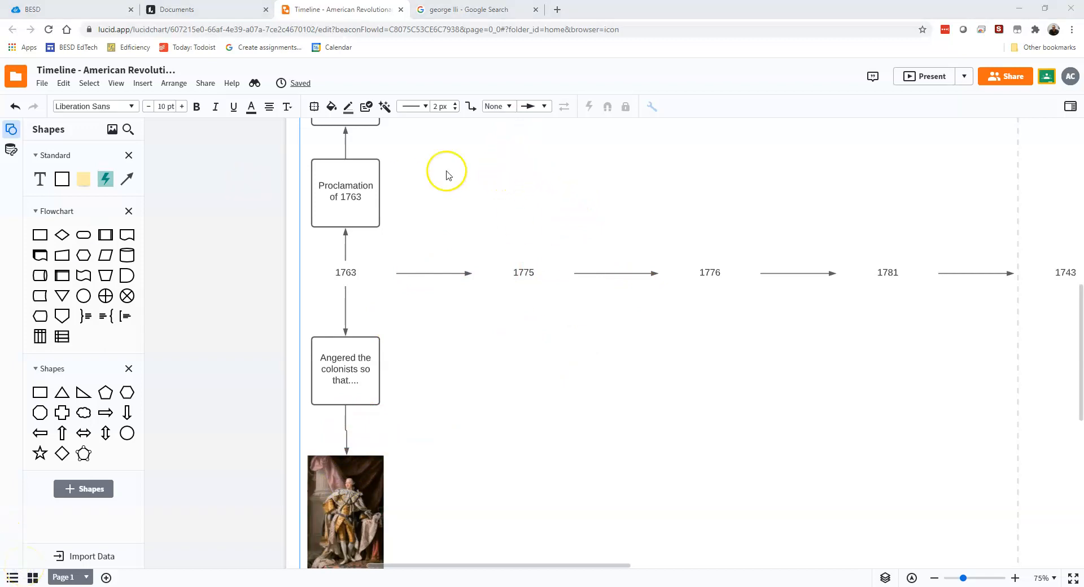
pyautogui.moveTo(456, 202)
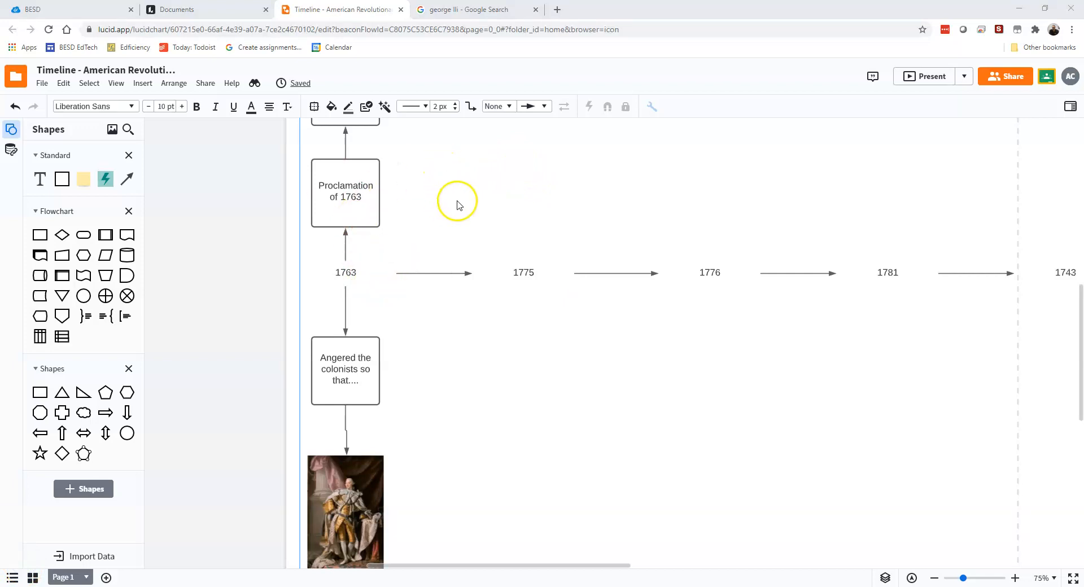
# - Give the 'Proclamation of 1763' box a pale pink fill and adjust its opacity
pyautogui.click(345, 193)
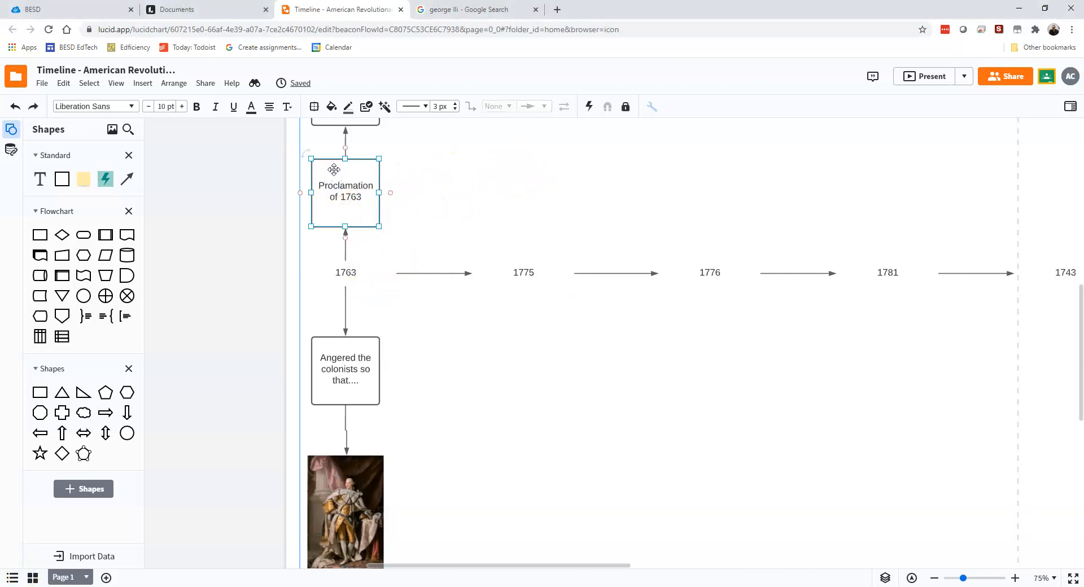
pyautogui.moveTo(293, 192)
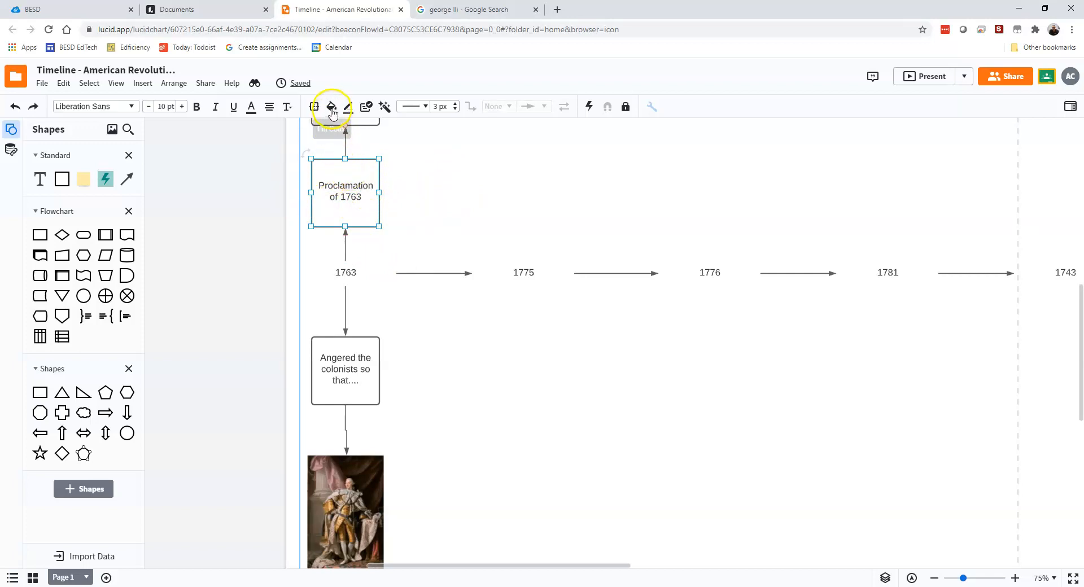
pyautogui.click(331, 107)
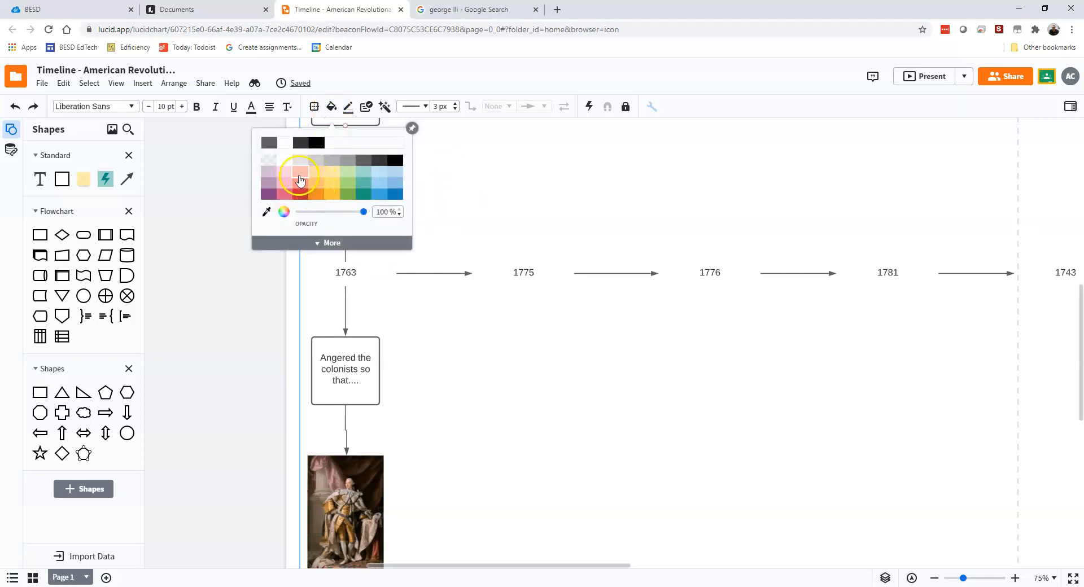
pyautogui.click(299, 175)
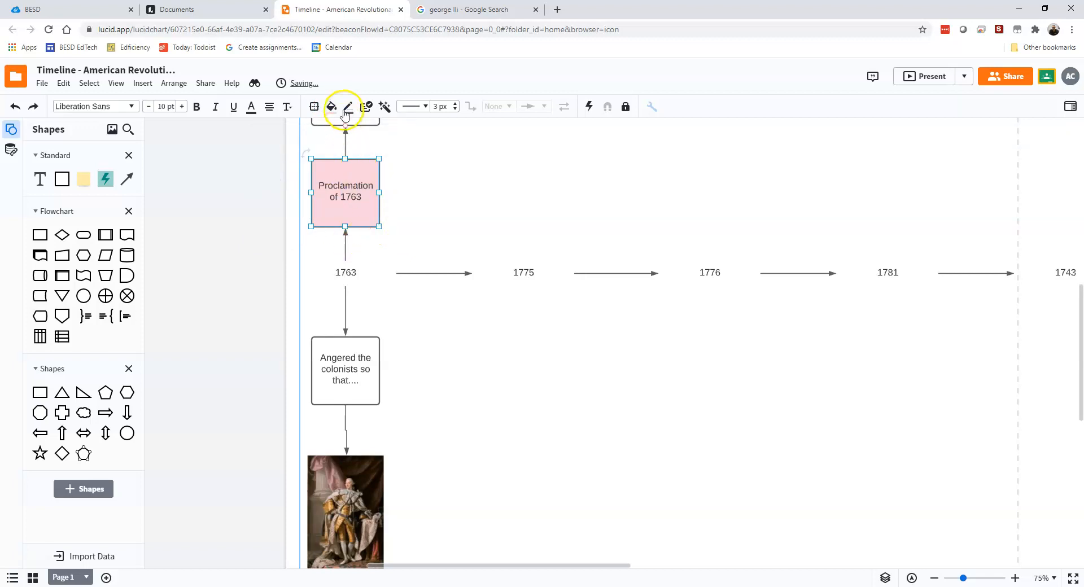
pyautogui.click(331, 107)
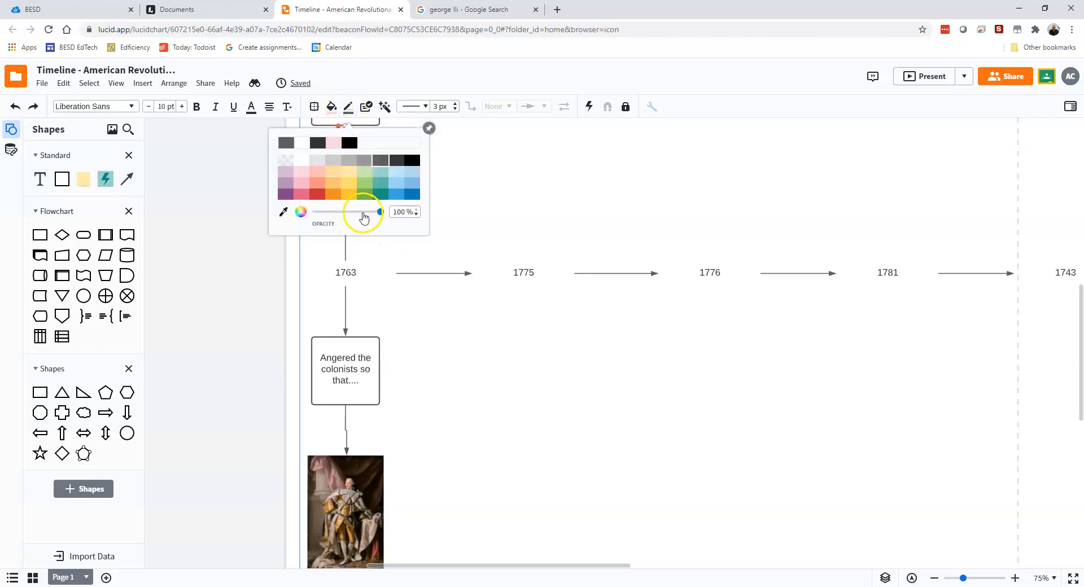
pyautogui.moveTo(380, 212); pyautogui.dragTo(337, 215)
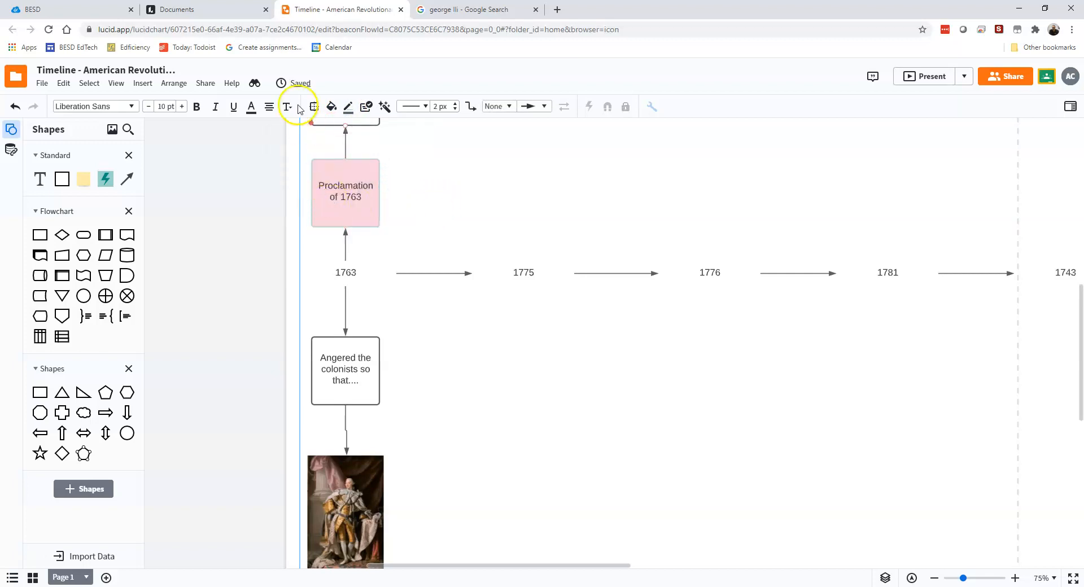
pyautogui.moveTo(415, 106)
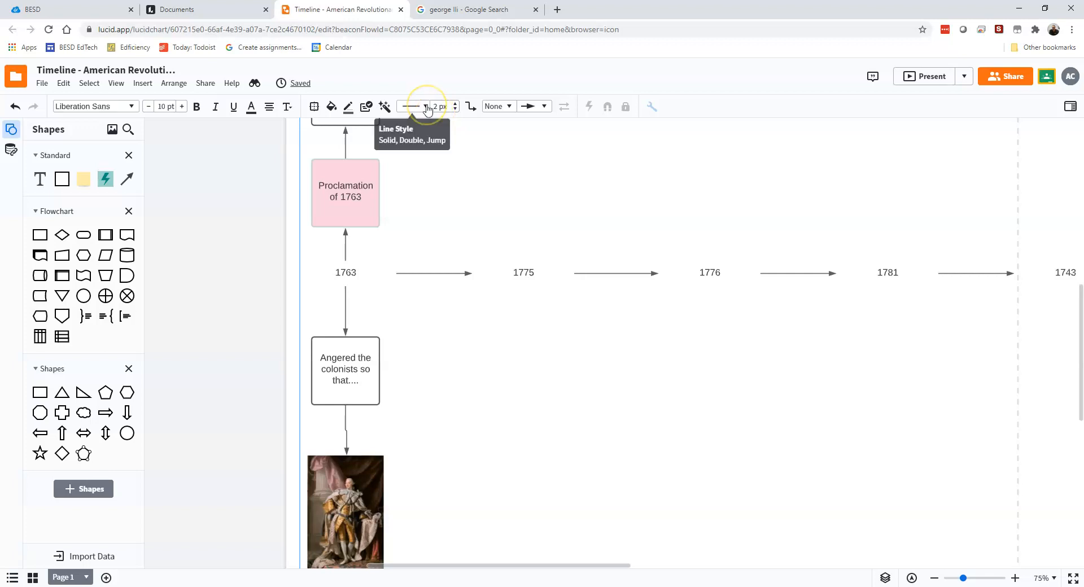
# - Set the default line style for new lines to the dash-dot pattern
pyautogui.click(412, 106)
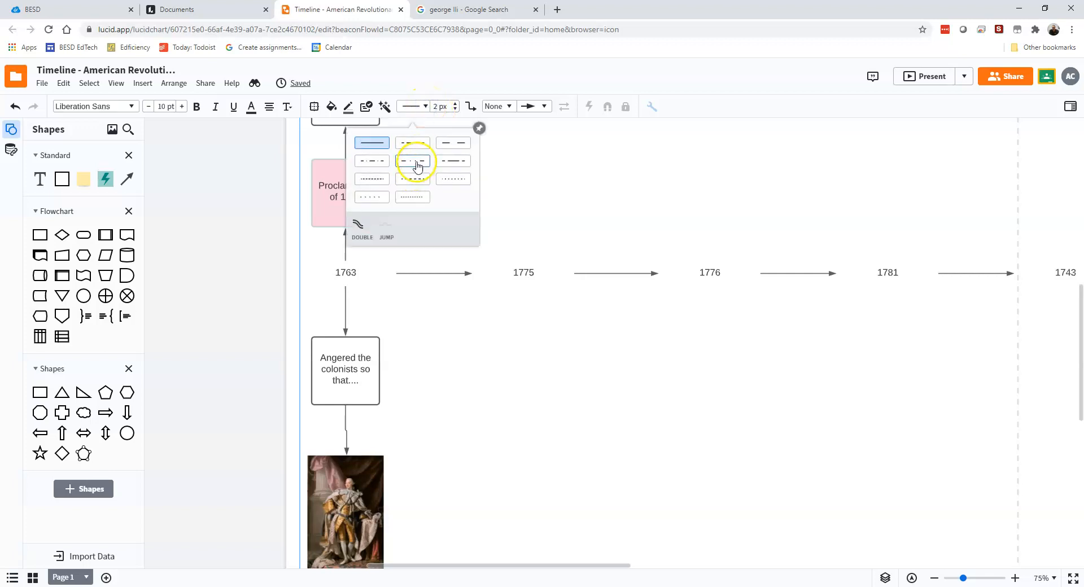
pyautogui.click(413, 160)
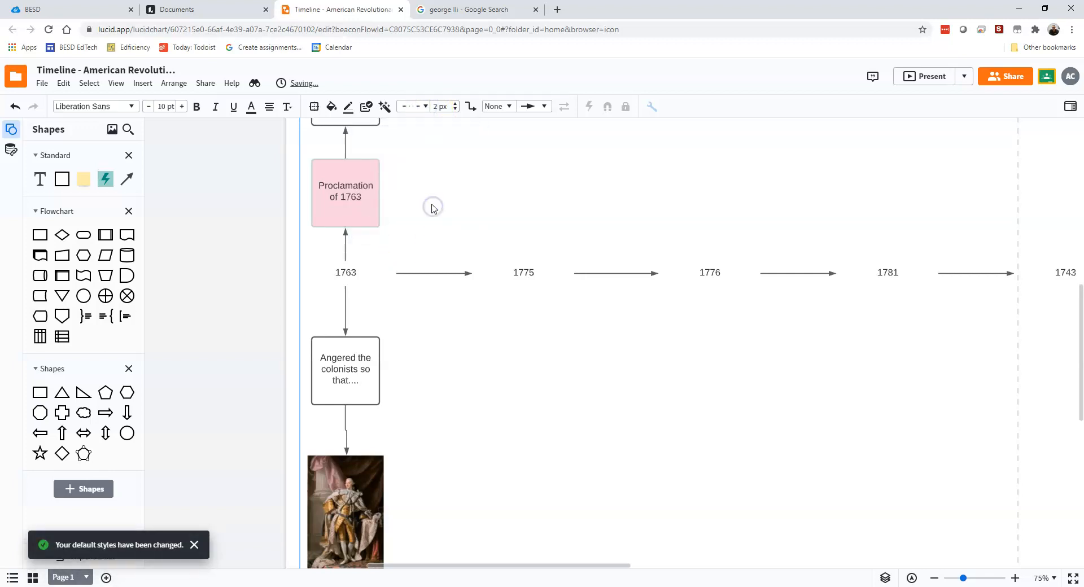
pyautogui.moveTo(462, 250)
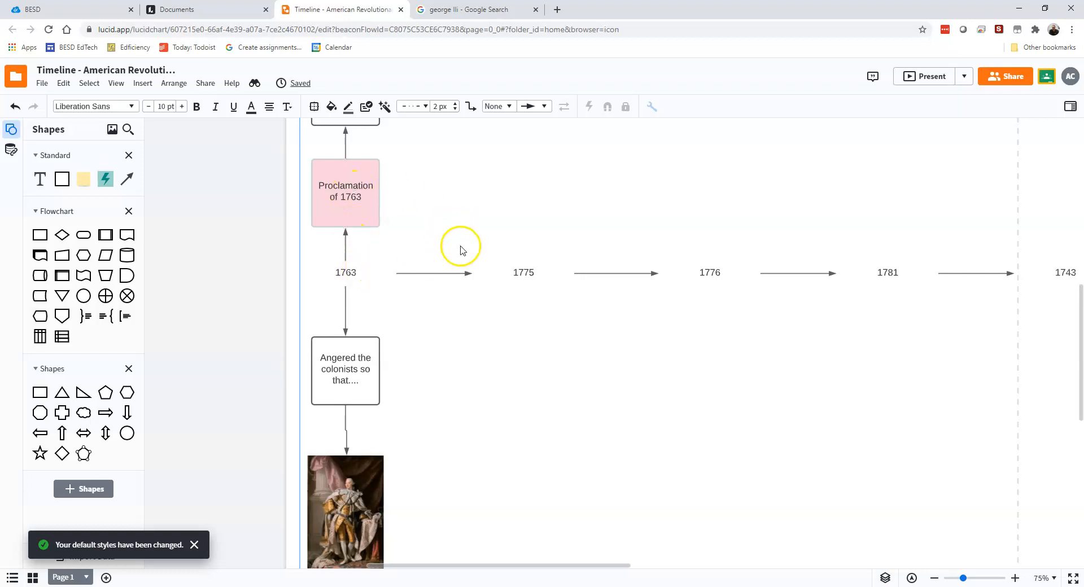
pyautogui.moveTo(443, 152)
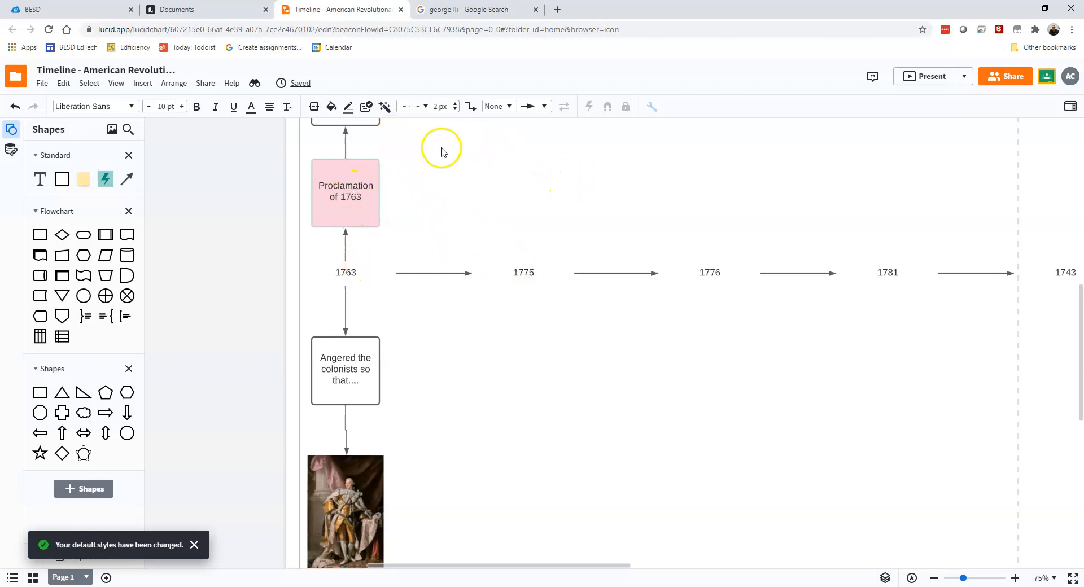
pyautogui.moveTo(477, 159)
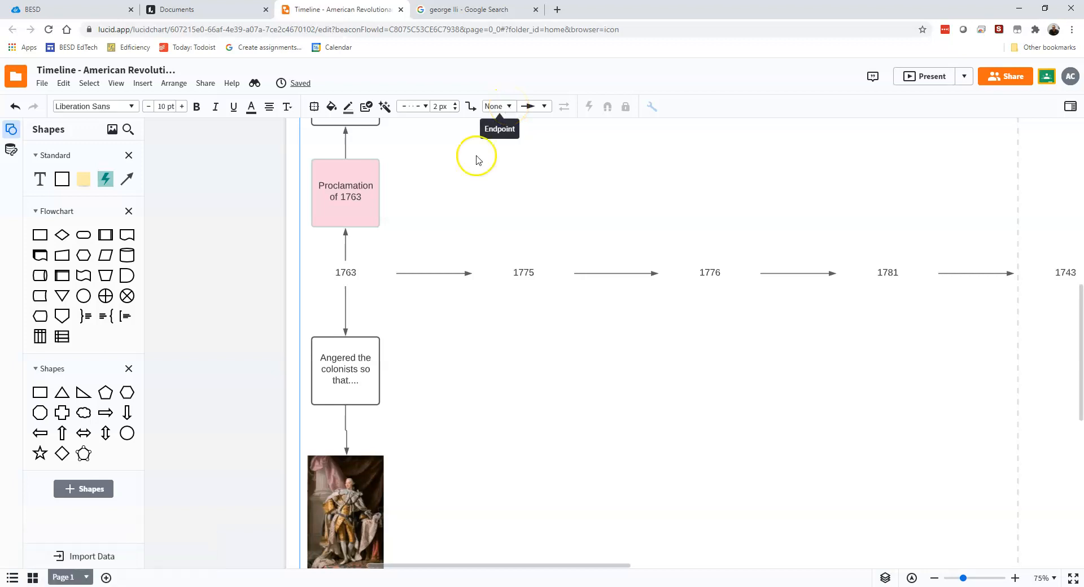
pyautogui.moveTo(599, 201)
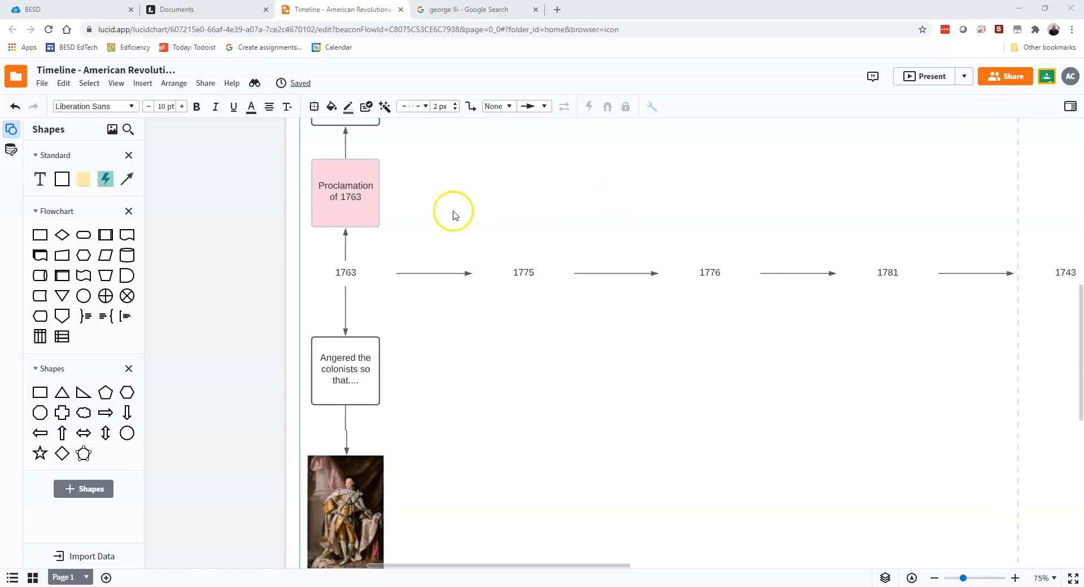
pyautogui.moveTo(58, 556)
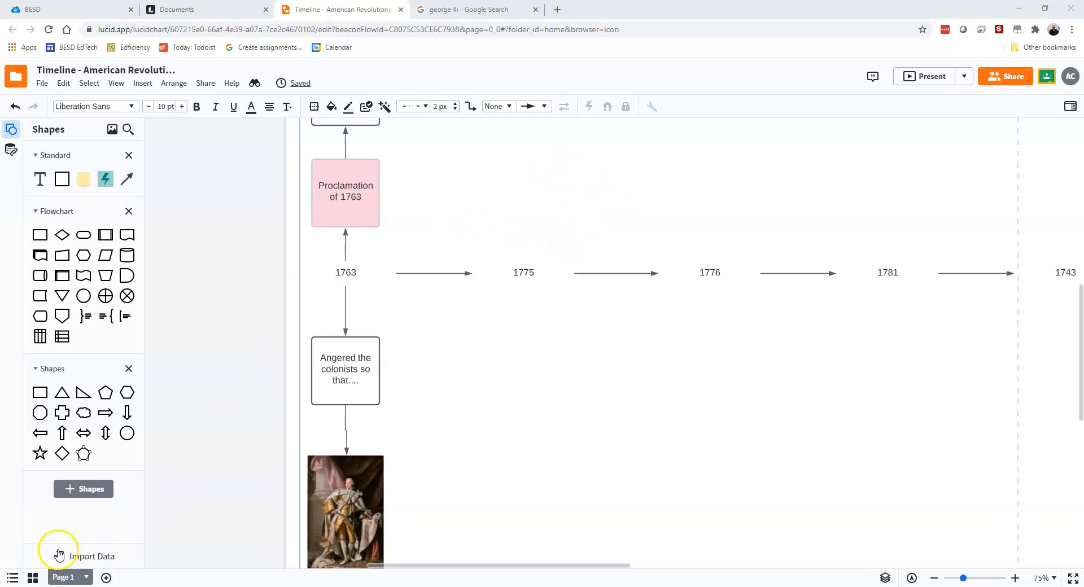